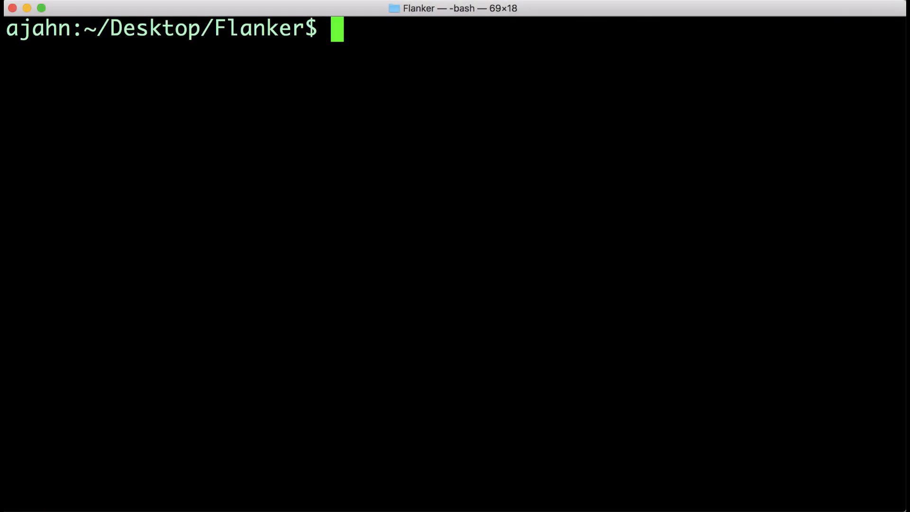
Launch FSLeyes by running fsleyes at the Terminal prompt
{"action": "type", "text": "fsleyes"}
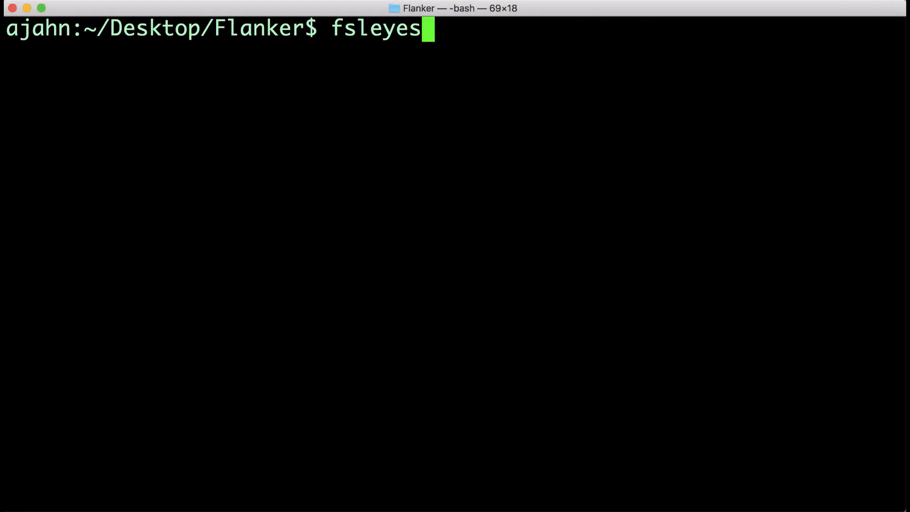
{"action": "key", "text": "Return"}
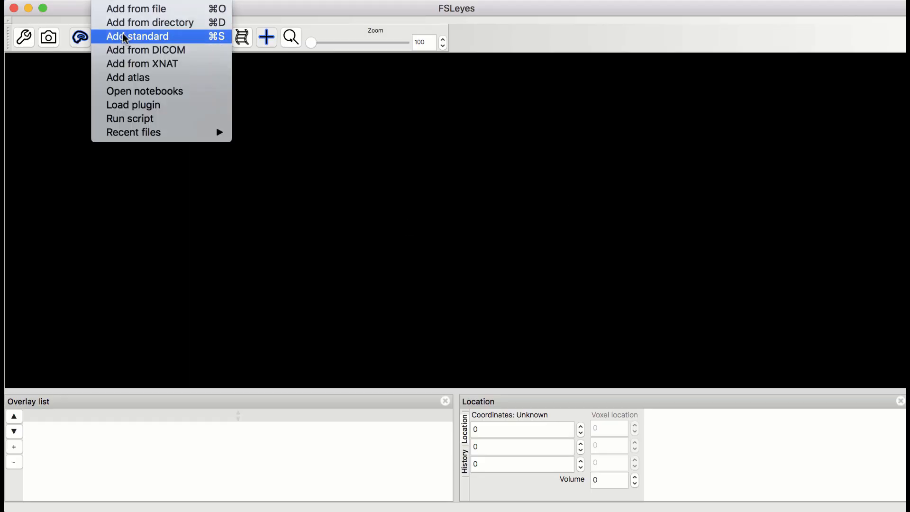
Load the MNI152_T1_2mm_brain standard and enable the Harvard-Oxford atlases in the Atlas panel
{"action": "left_click", "coordinate": [137, 36]}
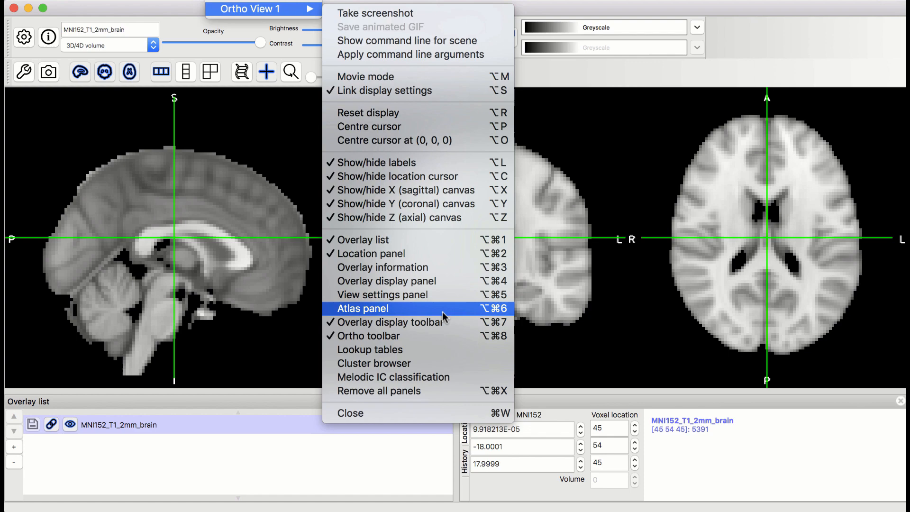
{"action": "left_click", "coordinate": [363, 308]}
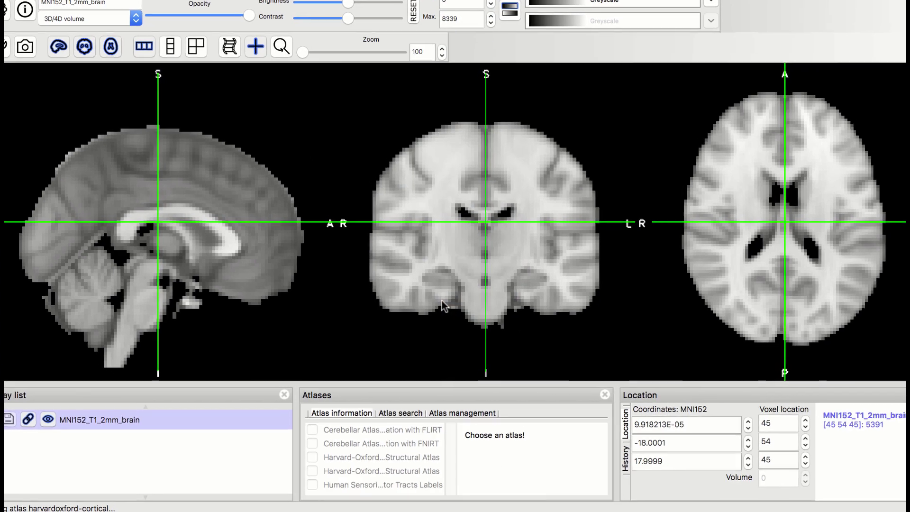
{"action": "left_click", "coordinate": [312, 457]}
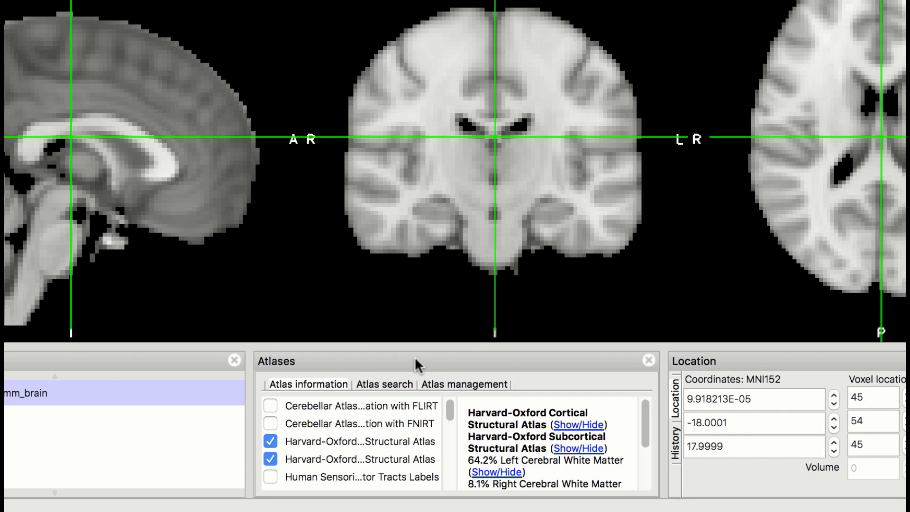
{"action": "mouse_move", "coordinate": [569, 426]}
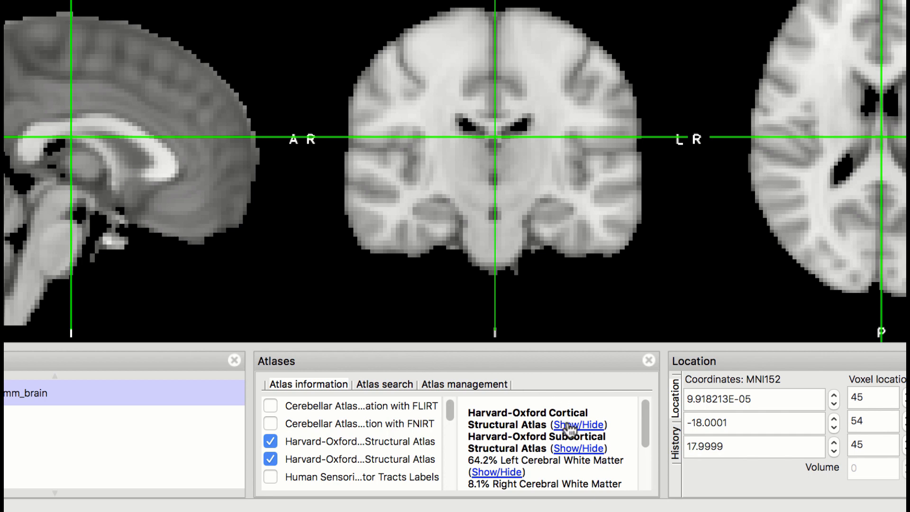
Show the Harvard-Oxford cortical labels, then overlay the Paracingulate Gyrus map in medial frontal cortex
{"action": "left_click", "coordinate": [578, 425]}
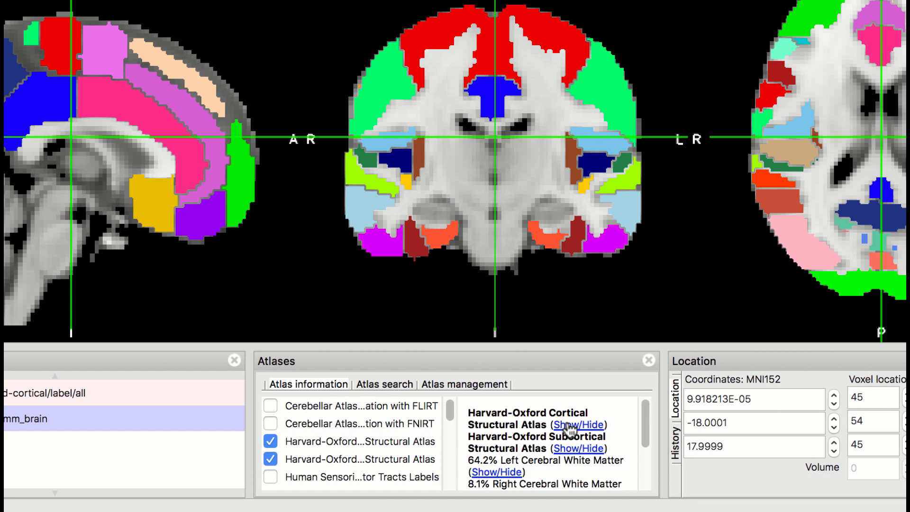
{"action": "left_click", "coordinate": [169, 96]}
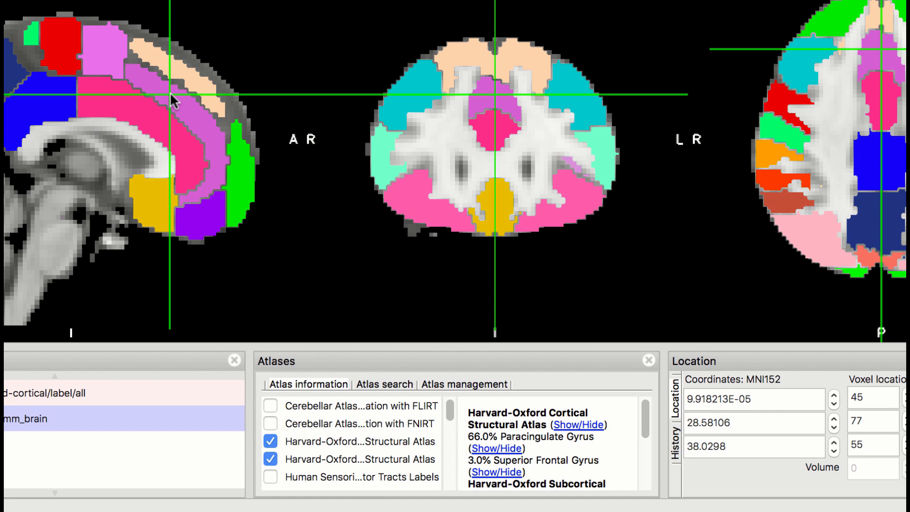
{"action": "mouse_move", "coordinate": [433, 292]}
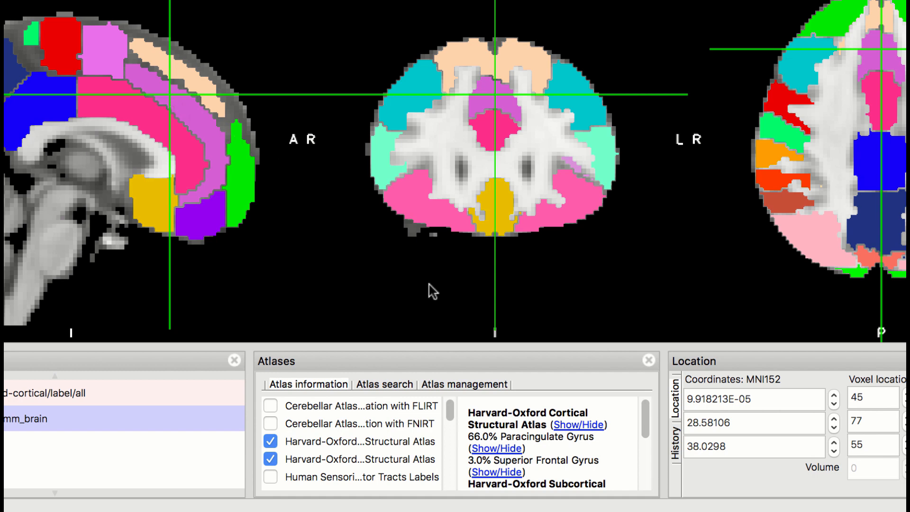
{"action": "mouse_move", "coordinate": [497, 449]}
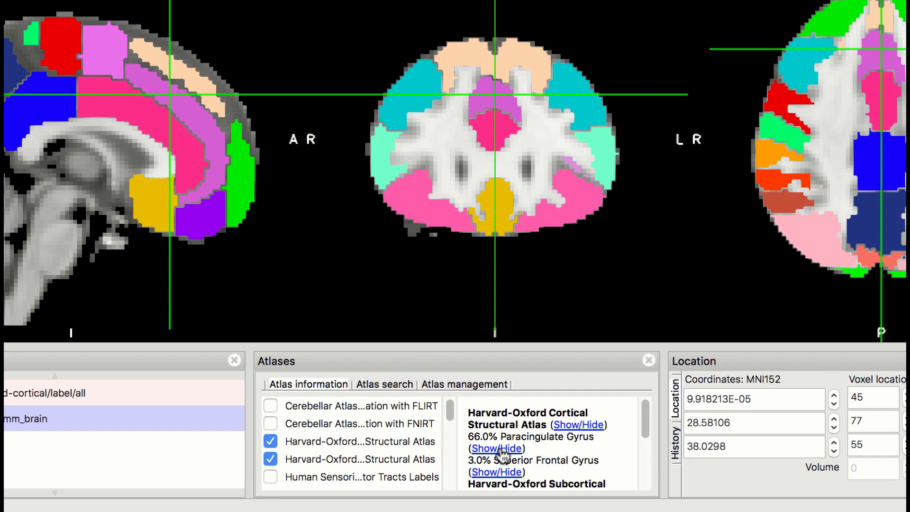
{"action": "left_click", "coordinate": [495, 448]}
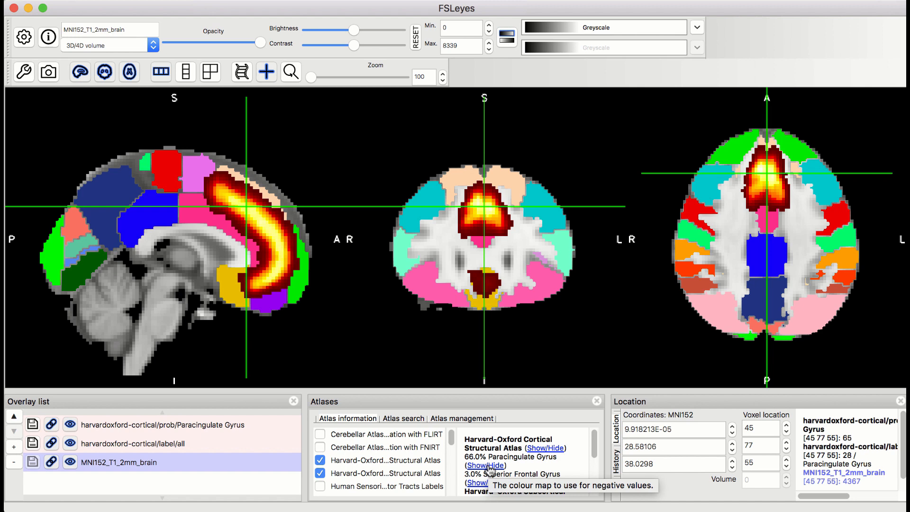
Save the Paracingulate Gyrus overlay as a file named PCG
{"action": "left_click", "coordinate": [163, 424]}
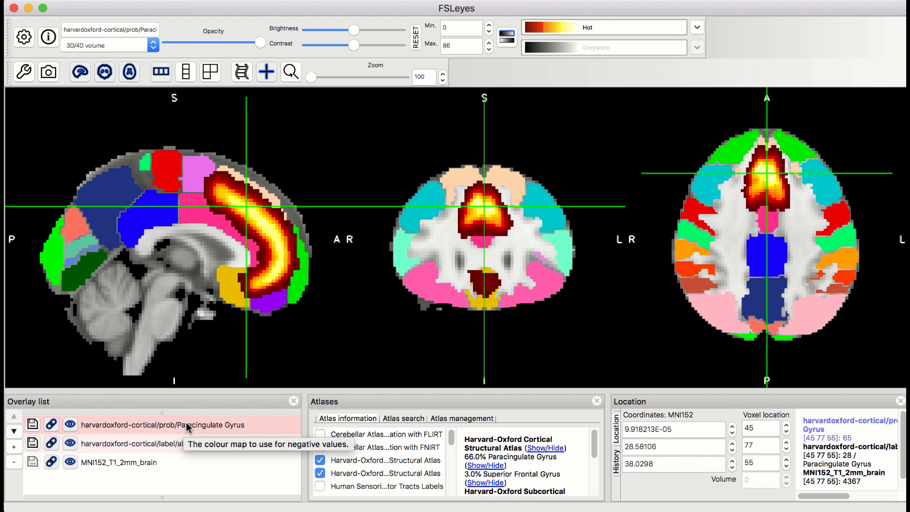
{"action": "mouse_move", "coordinate": [34, 424]}
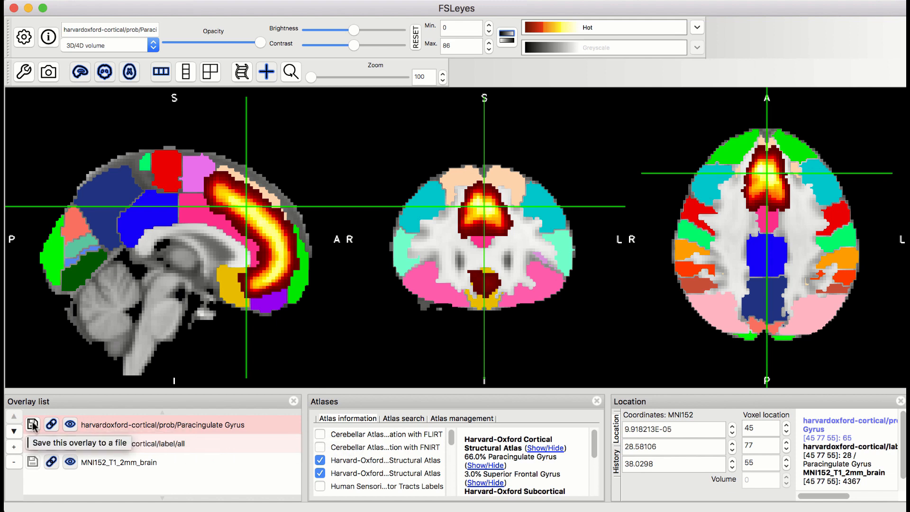
{"action": "left_click", "coordinate": [33, 425]}
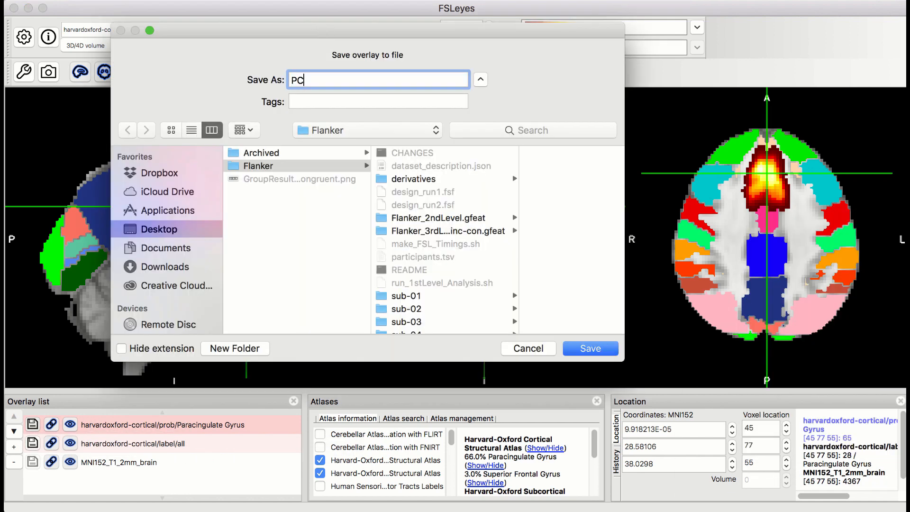
{"action": "type", "text": "G"}
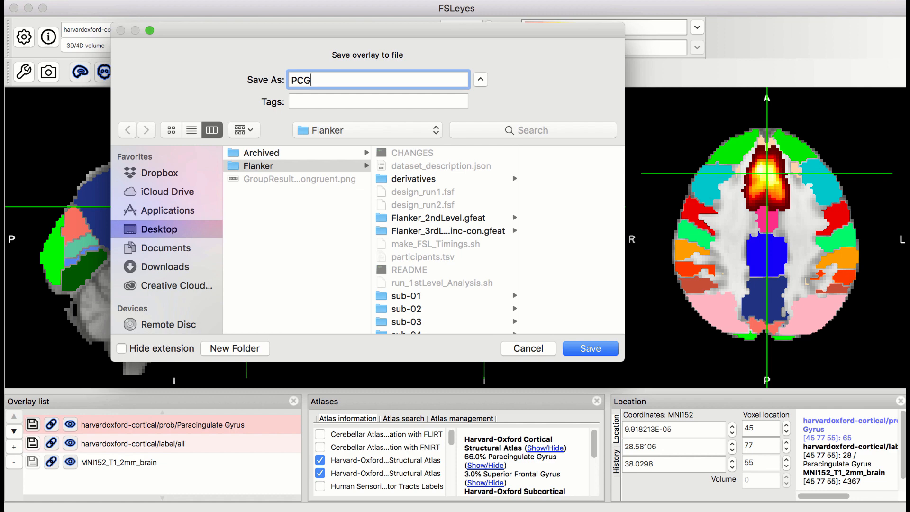
{"action": "left_click", "coordinate": [589, 349]}
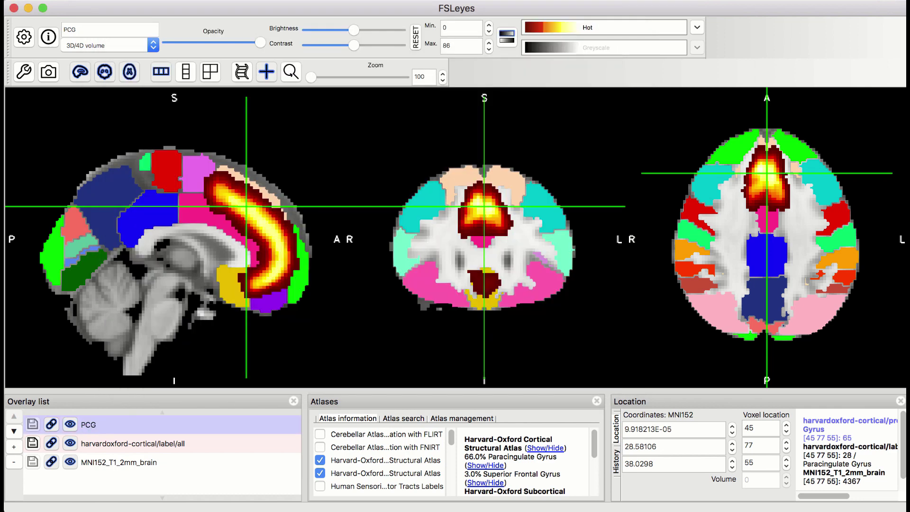
{"action": "mouse_move", "coordinate": [376, 145]}
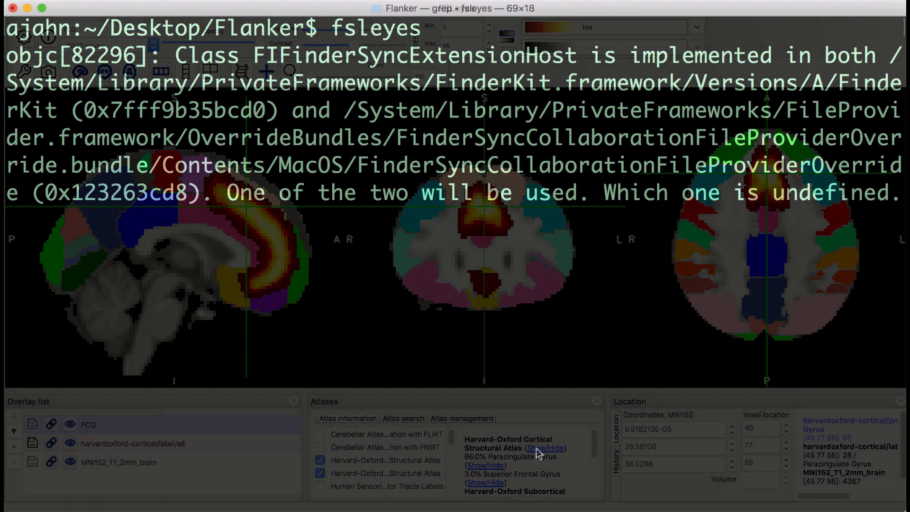
Suspend FSLeyes and change into Flanker_2ndLevel.gfeat/cope3.feat/stats
{"action": "key", "text": "ctrl+z"}
{"action": "type", "text": "bg"}
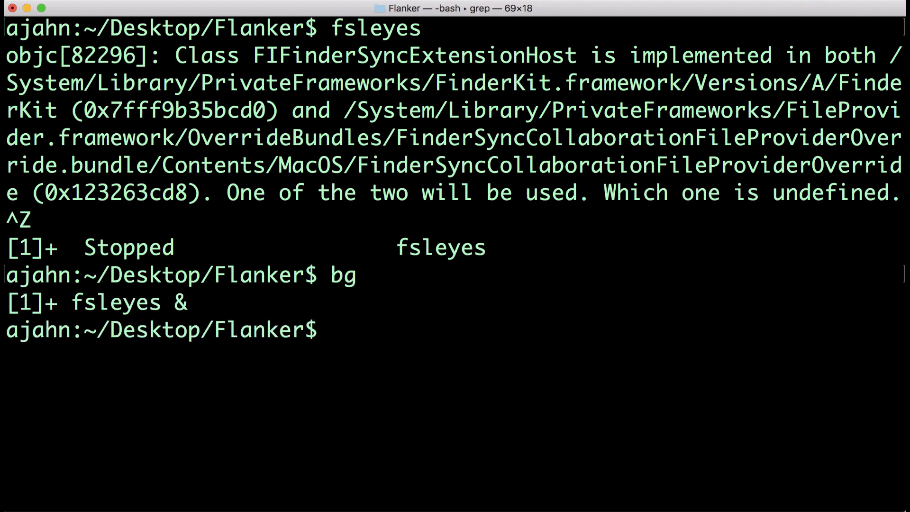
{"action": "type", "text": "cd Flanker_"}
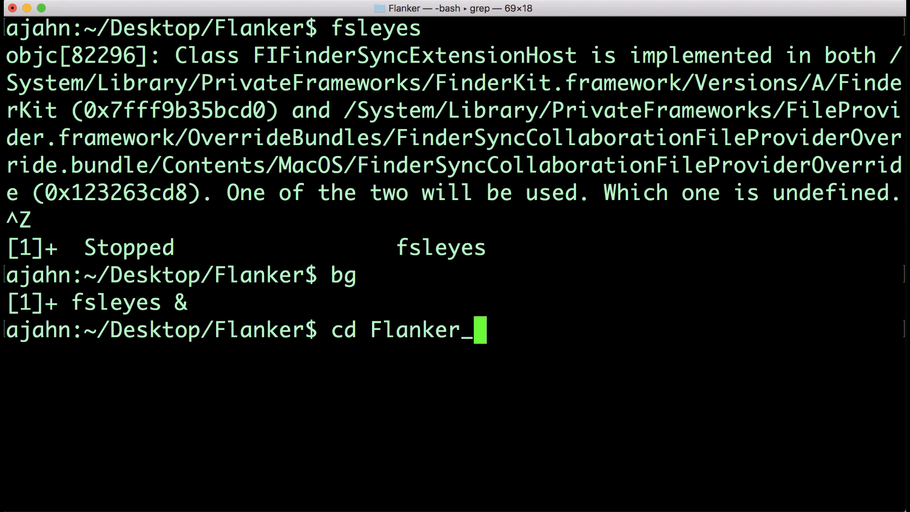
{"action": "type", "text": "2ndLevel.gfeat/cop"}
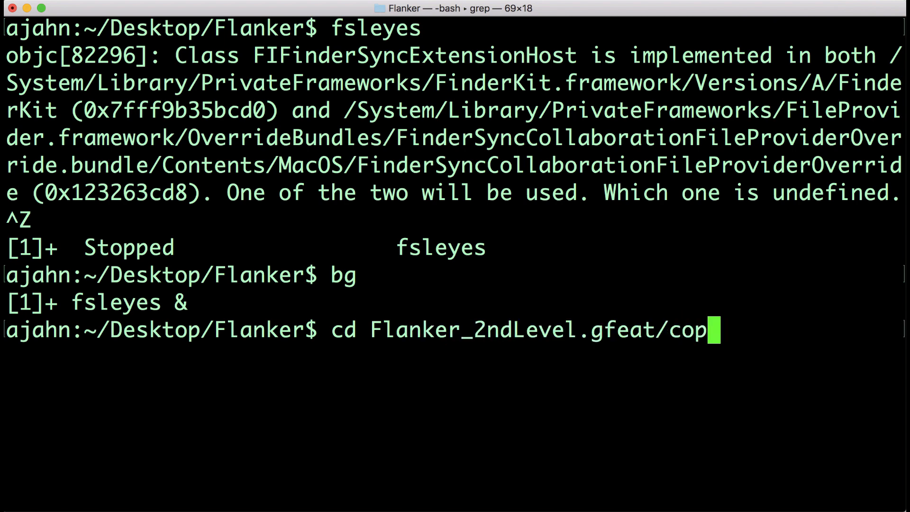
{"action": "type", "text": "e3.feat/stats"}
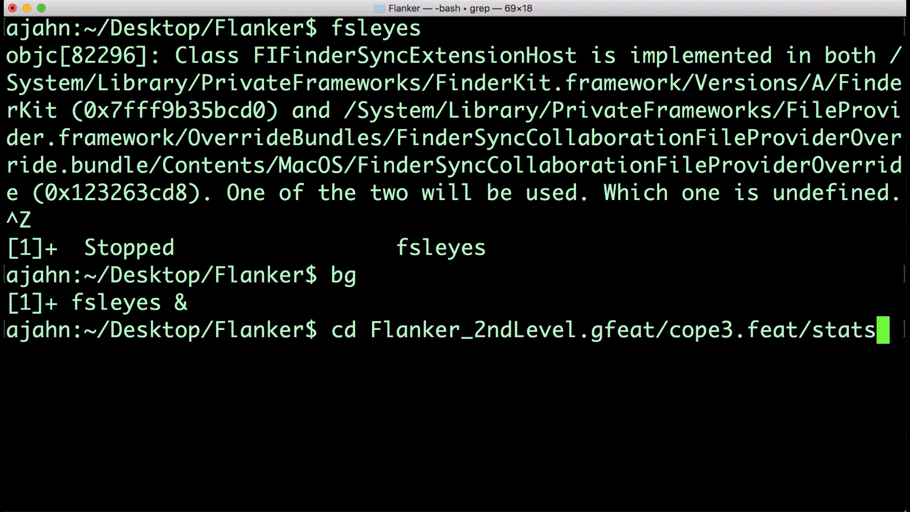
{"action": "key", "text": "Return"}
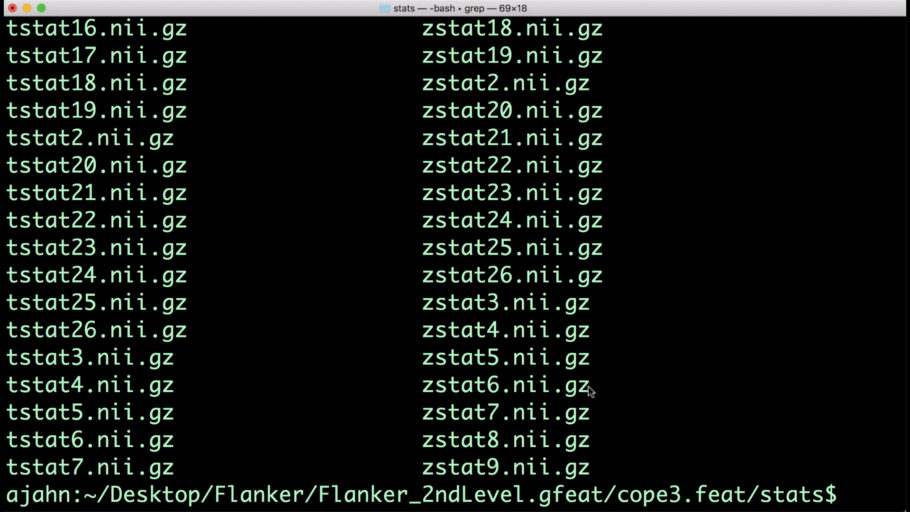
Run fslmerge -t allZstats.nii.gz on the version-sorted zstat files and return to the prompt
{"action": "double_click", "coordinate": [505, 385]}
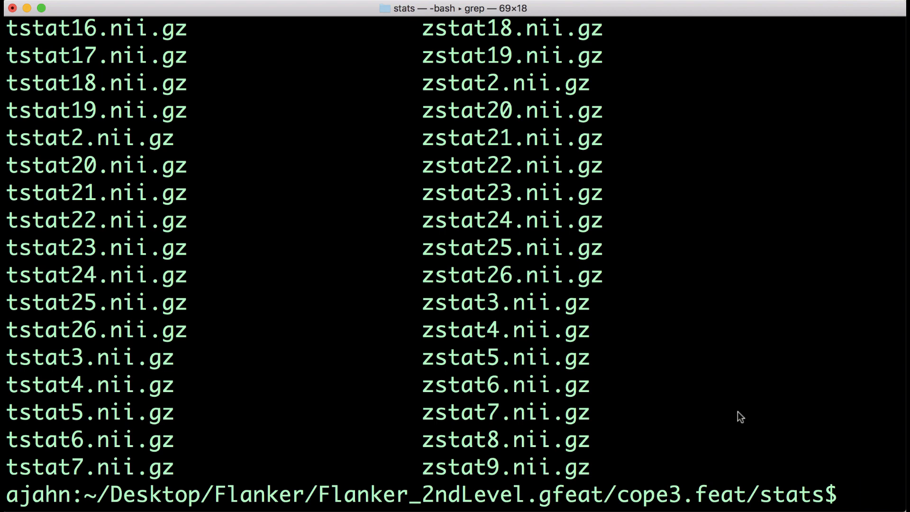
{"action": "type", "text": "fsl"}
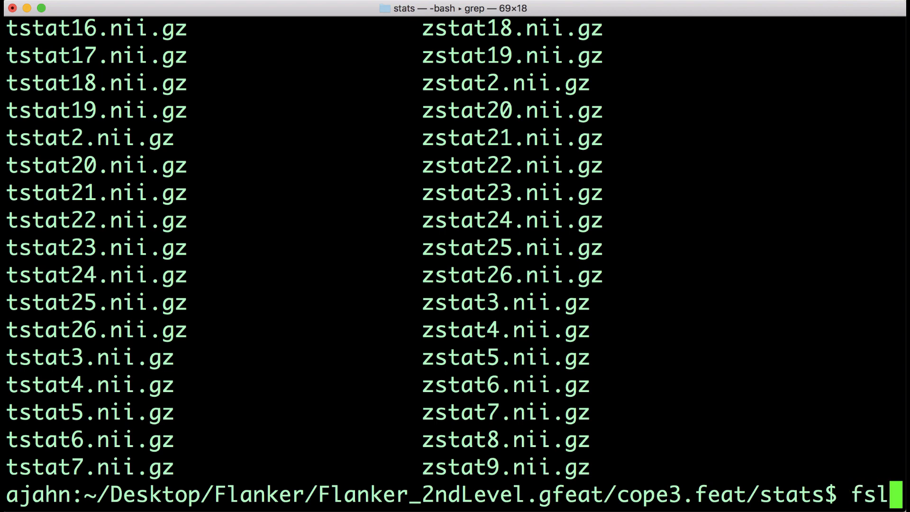
{"action": "type", "text": "merge -"}
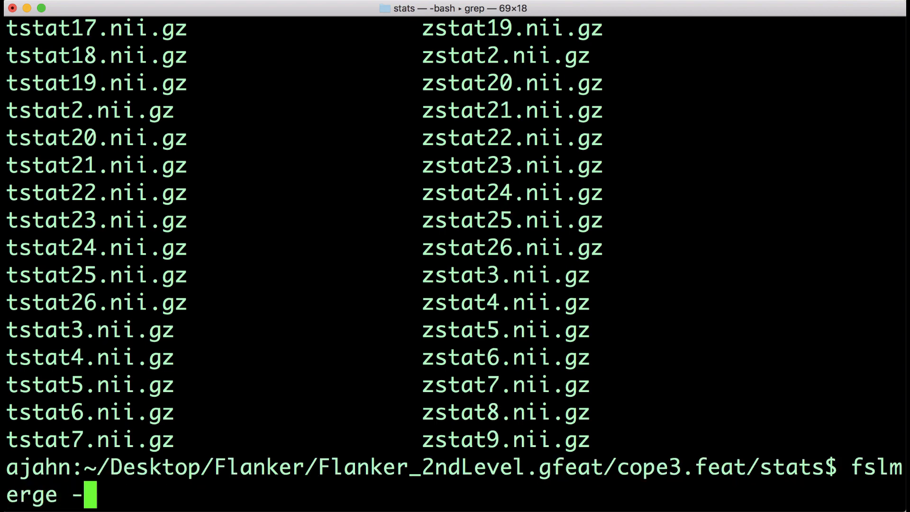
{"action": "type", "text": "t allZstats.nii.gz `ls"}
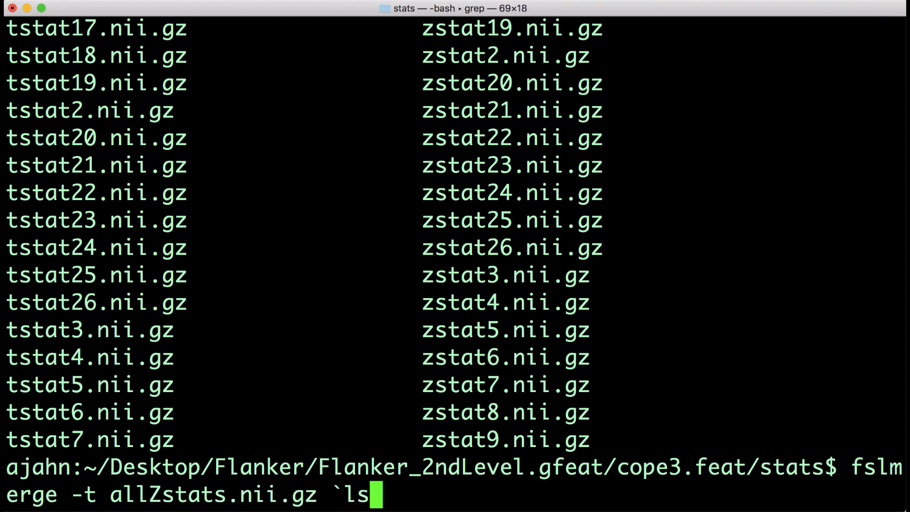
{"action": "type", "text": "zstat"}
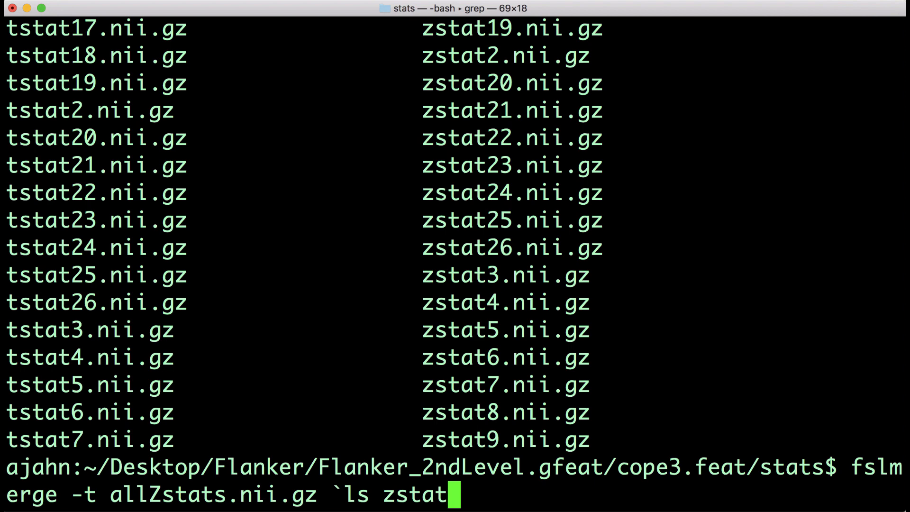
{"action": "type", "text": "*` | sort -"}
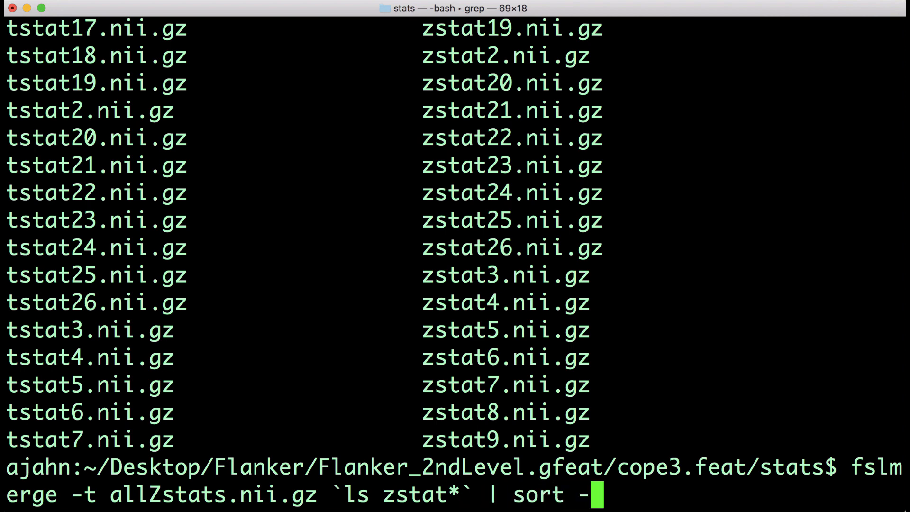
{"action": "type", "text": "V"}
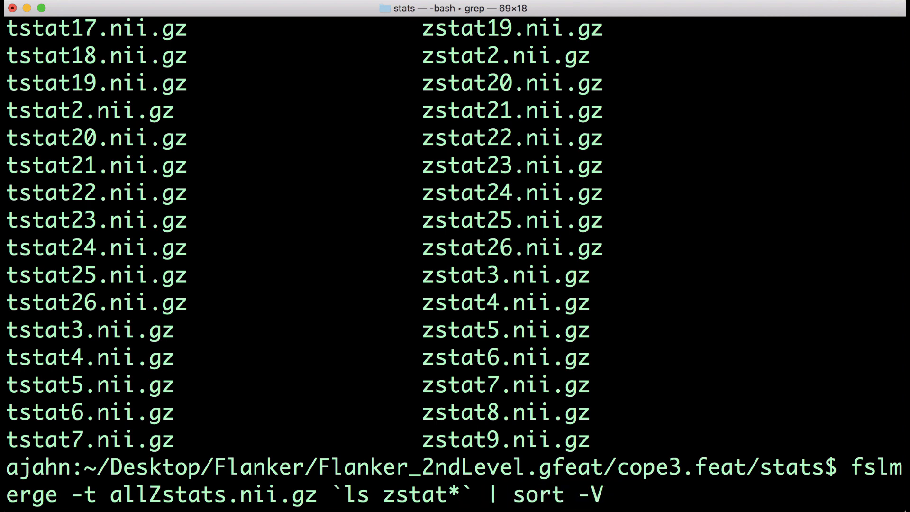
{"action": "key", "text": "Return"}
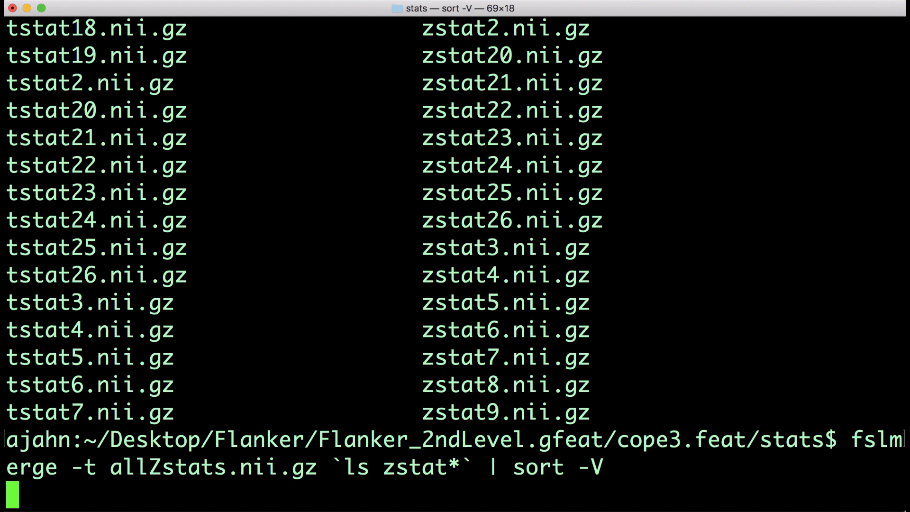
{"action": "key", "text": "Return"}
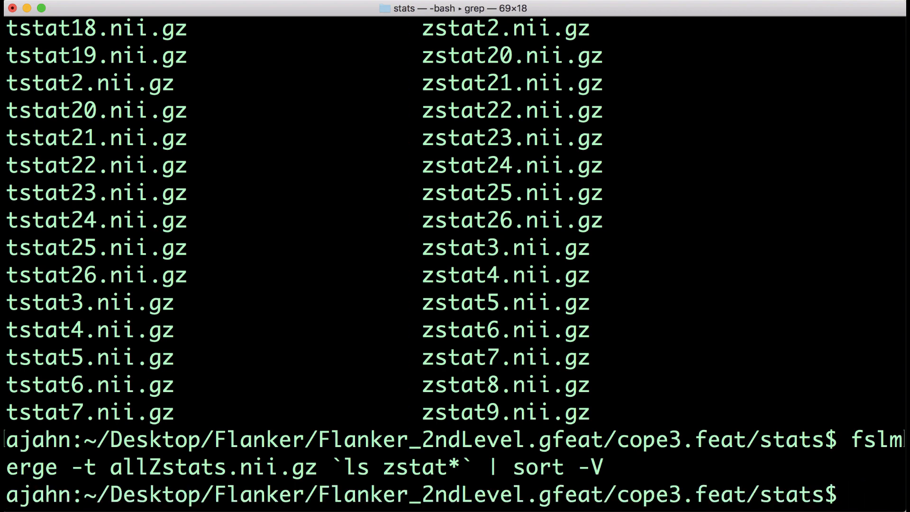
Move allZstats.nii.gz up three folders and return to the Flanker folder
{"action": "type", "text": "mv al"}
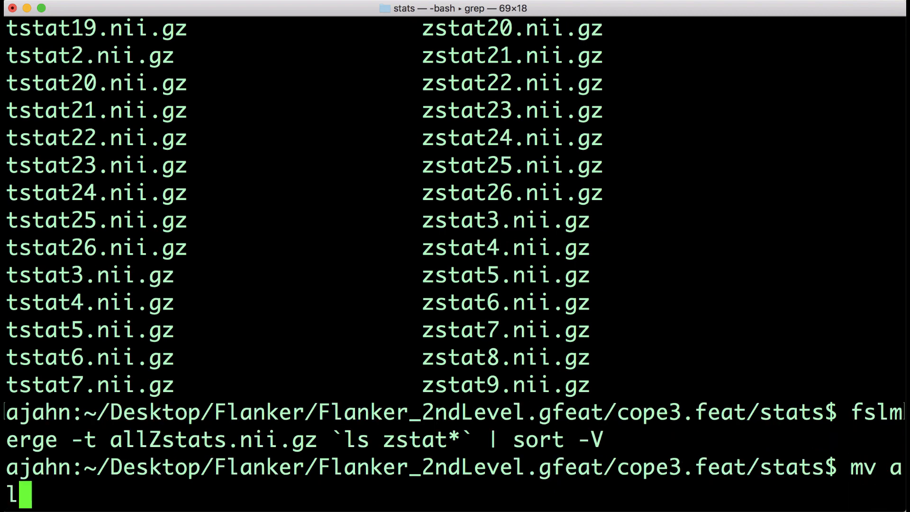
{"action": "type", "text": "lZstats.nii.gz ../"}
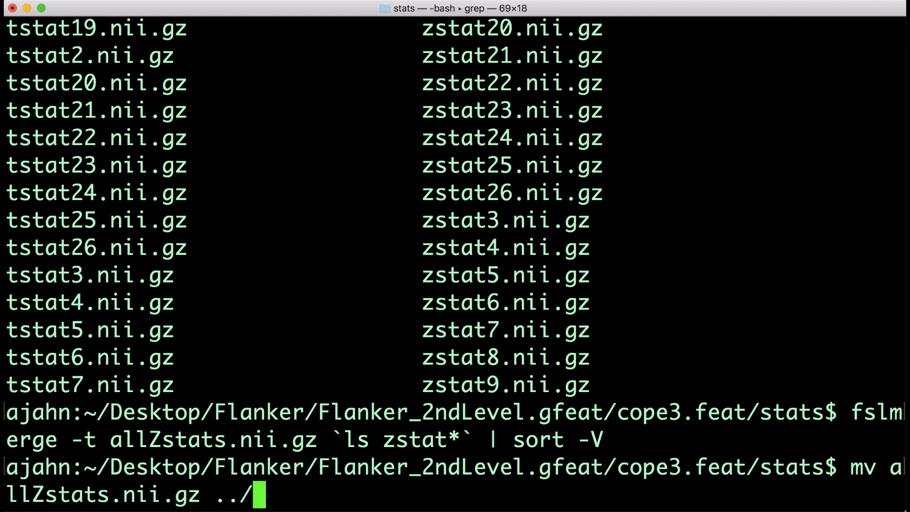
{"action": "key", "text": "Return"}
{"action": "type", "text": "cd ../../.."}
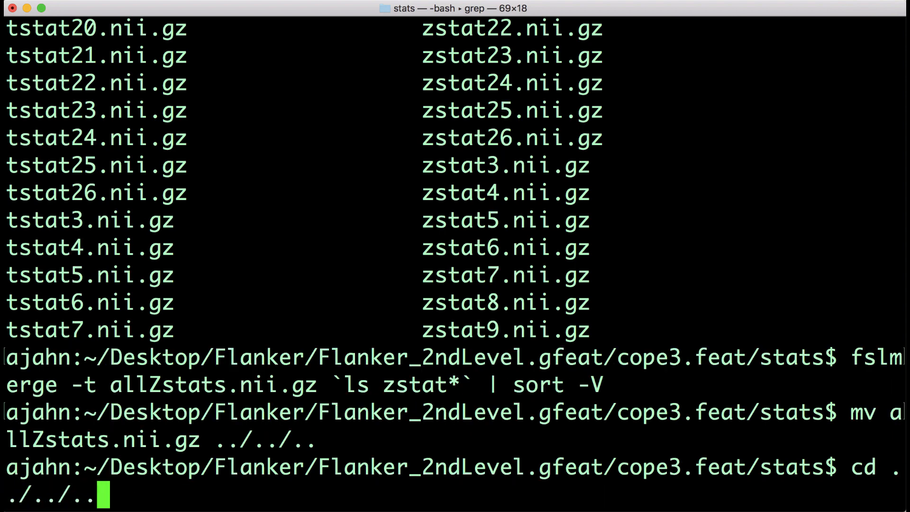
{"action": "key", "text": "Return"}
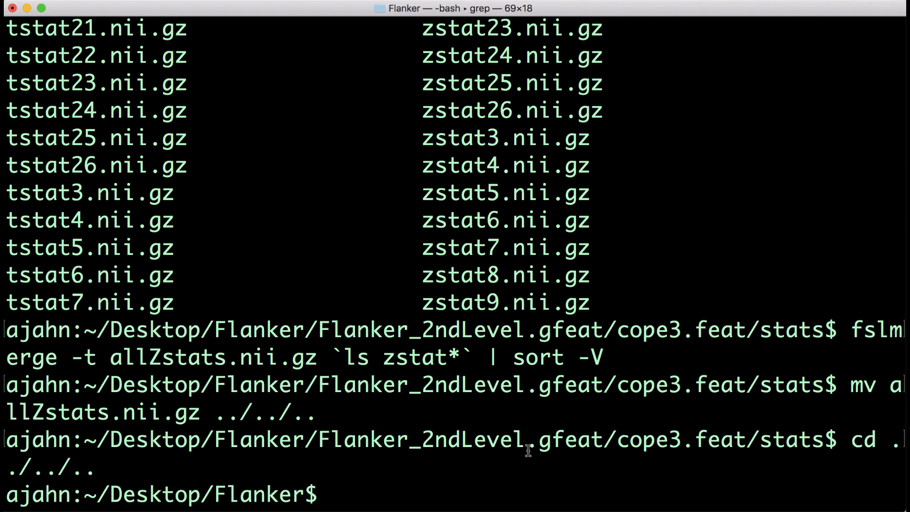
Type the fslmeants command with allZstats.nii.gz input and PCG mask
{"action": "type", "text": "fslmeants"}
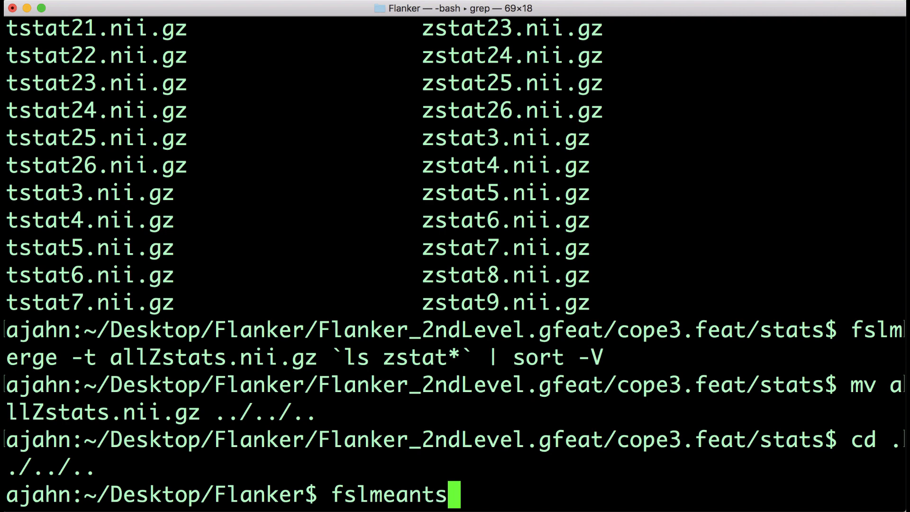
{"action": "type", "text": "-i all"}
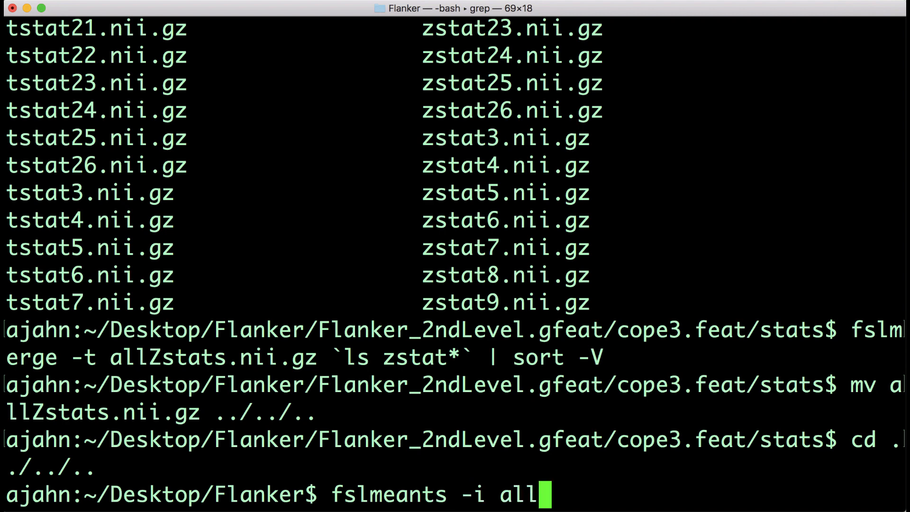
{"action": "type", "text": "Zstats.nii.gz -m PCG"}
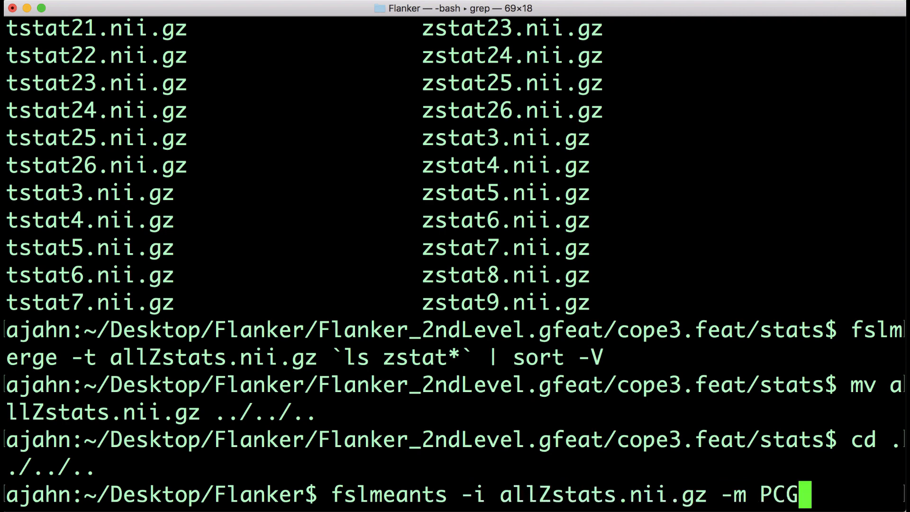
Run fslmeants to print mean PCG z-values per image, scrolling up to view them
{"action": "key", "text": "Return"}
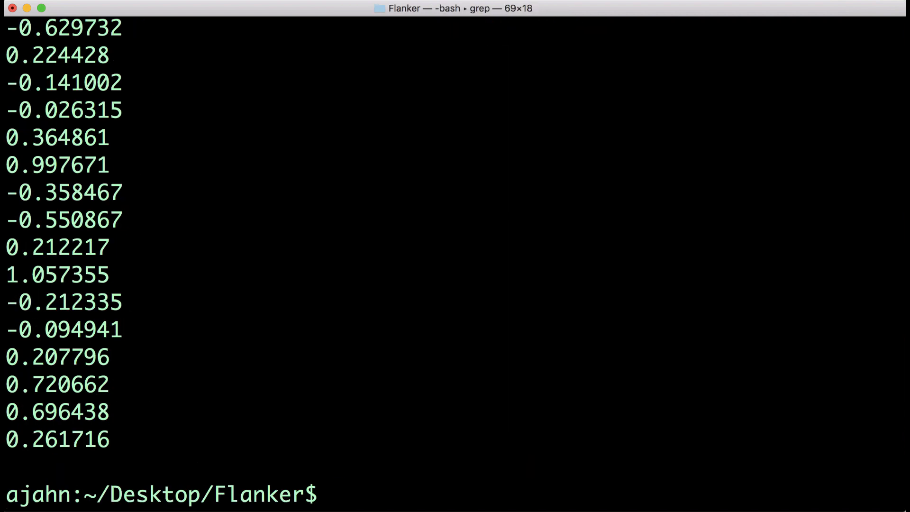
{"action": "mouse_move", "coordinate": [113, 444]}
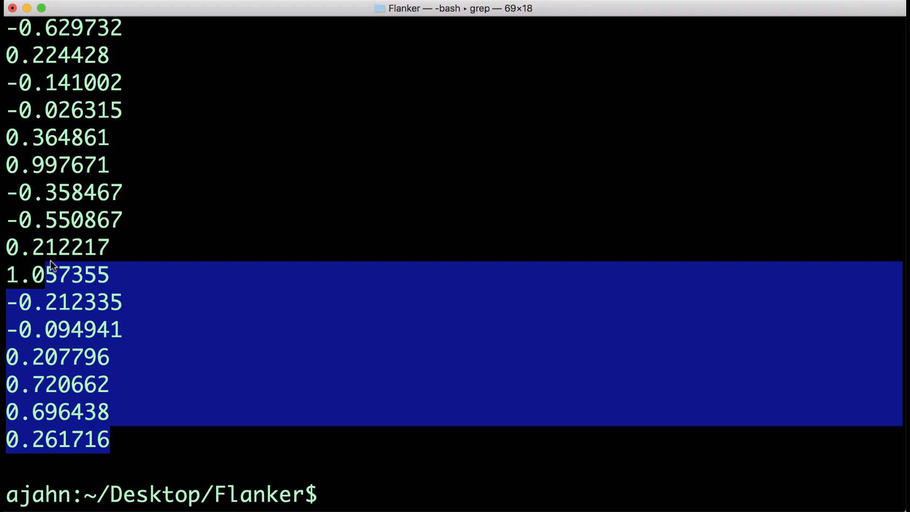
{"action": "scroll", "scroll_direction": "up", "scroll_amount": 3}
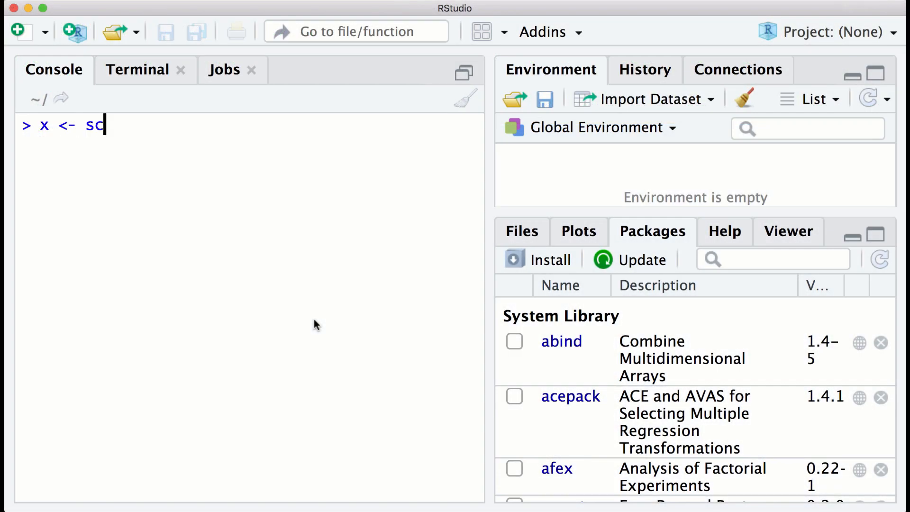
Read the 26 copied PCG values into x with scan() and run t.test(x)
{"action": "key", "text": "Return"}
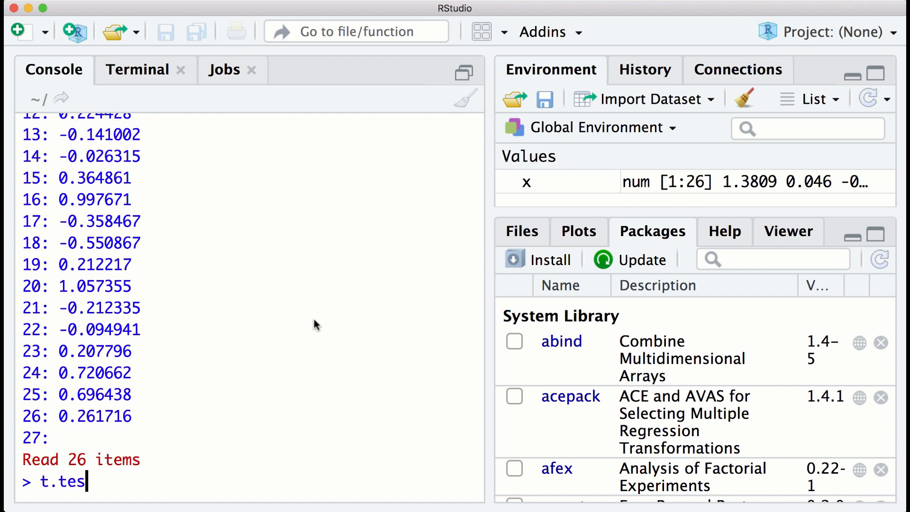
{"action": "key", "text": "Return"}
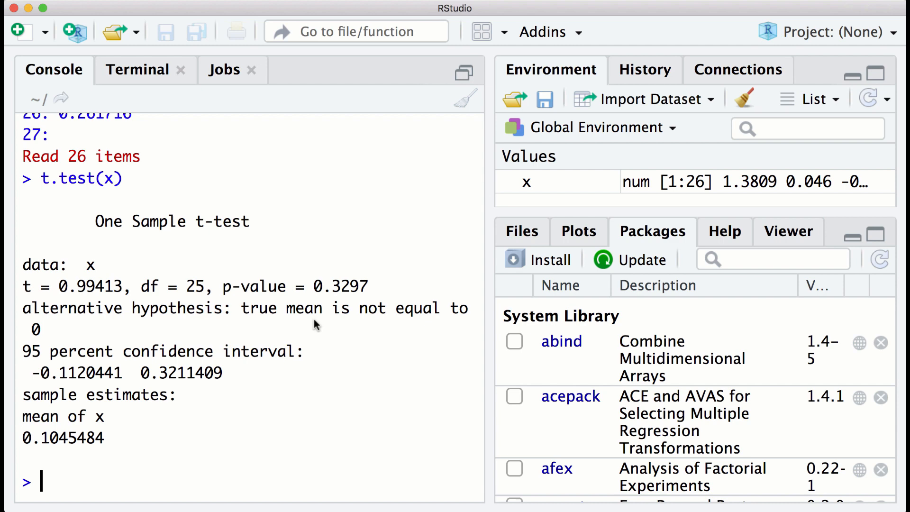
{"action": "double_click", "coordinate": [296, 286]}
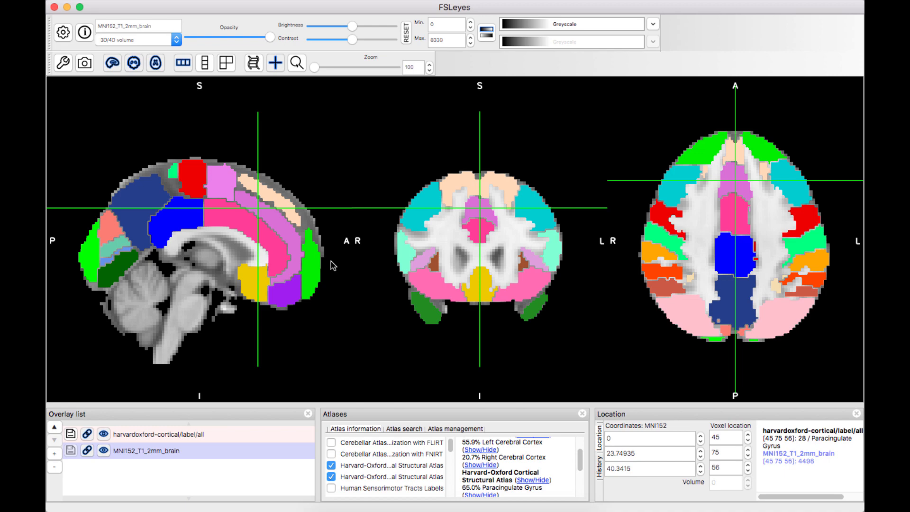
{"action": "mouse_move", "coordinate": [440, 305]}
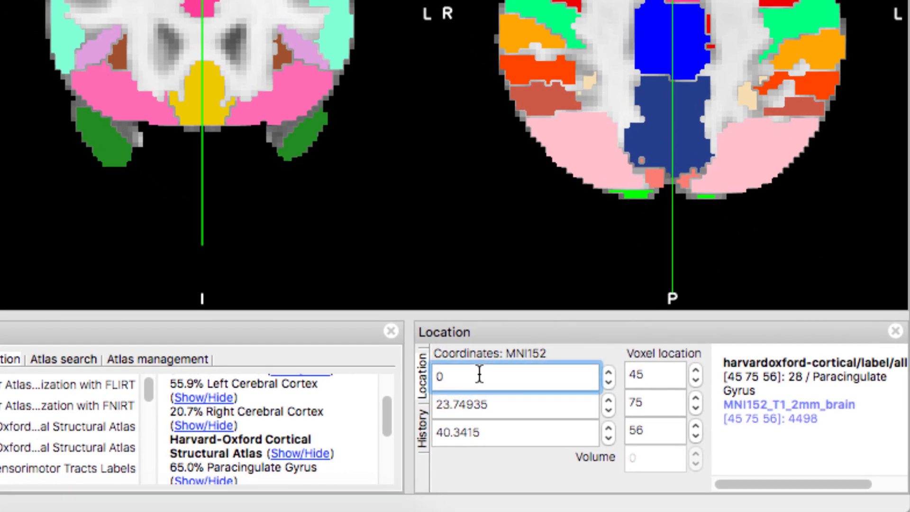
Select the X coordinate field to read voxel 45 75 56 at MNI 0, 23.7, 40.3
{"action": "left_click", "coordinate": [514, 405]}
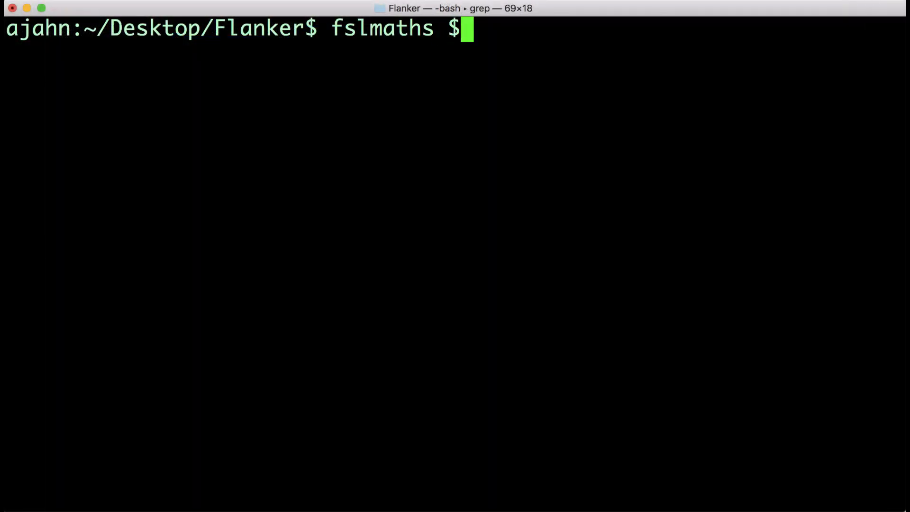
Create the single-voxel dmPFC ROI Jahn_ROI_dmPFC_0_20_44 at voxel 45 73 58 from MNI152_T1_2mm
{"action": "type", "text": "FSLDIR/data/standard"}
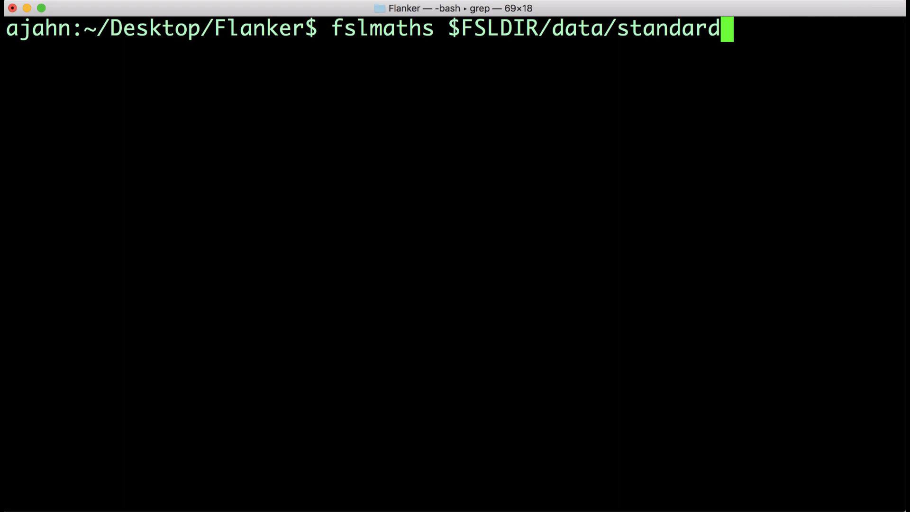
{"action": "type", "text": "/MNI152_T1"}
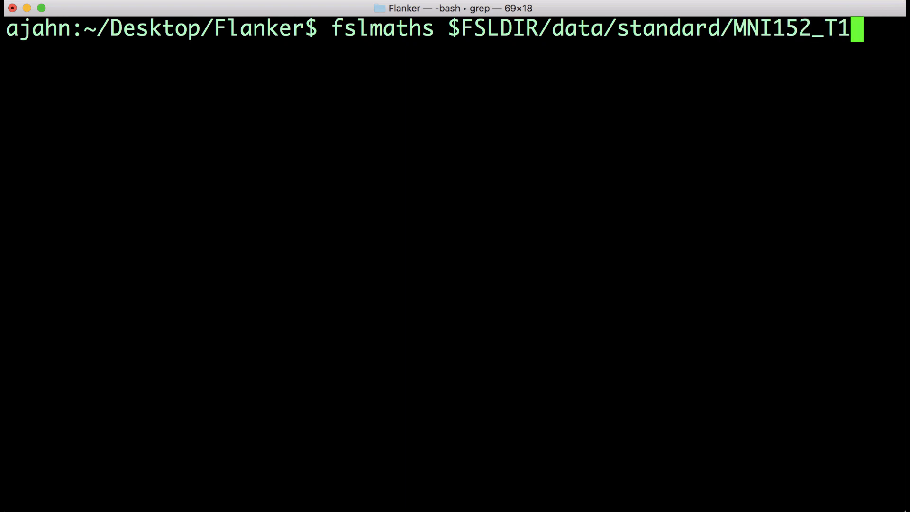
{"action": "type", "text": "_2mm.nii.gz -mul 0 -"}
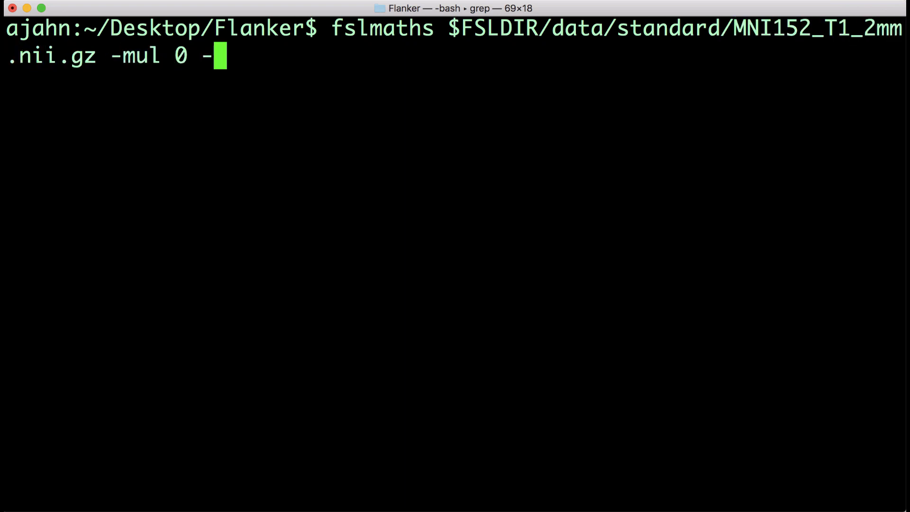
{"action": "type", "text": "add 1 -roi 45 1 73"}
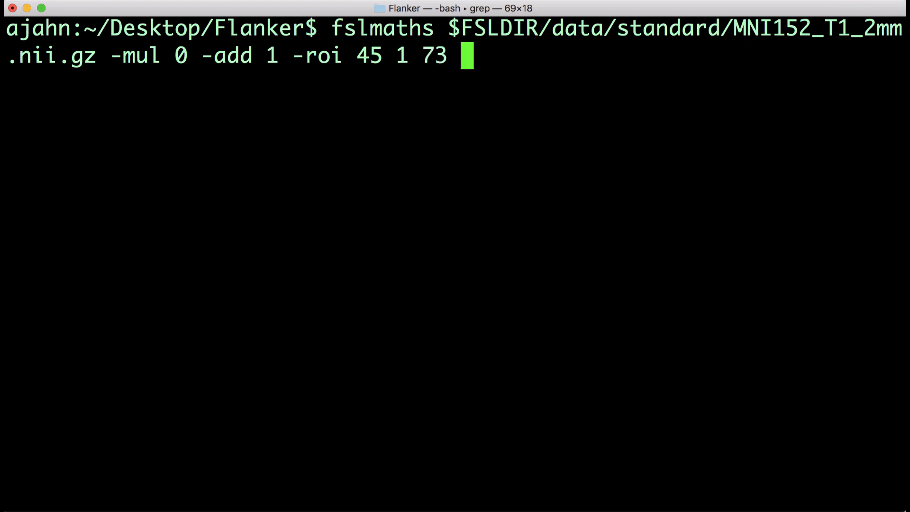
{"action": "type", "text": "1 58 1 0 1 Jahn_"}
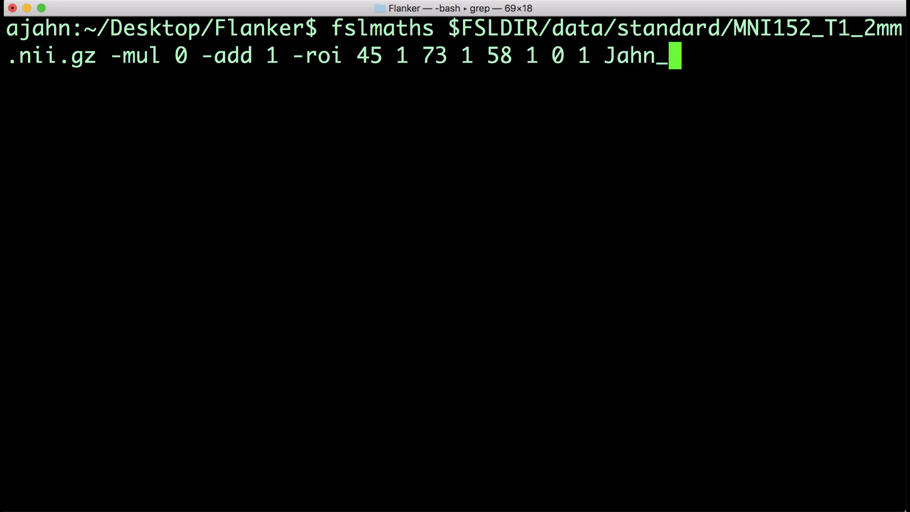
{"action": "type", "text": "ROI_dmPFC_"}
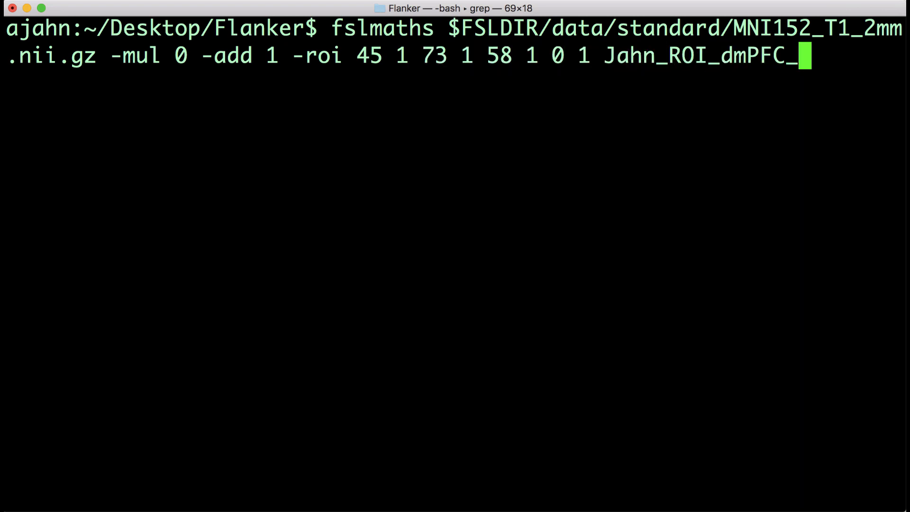
{"action": "type", "text": "0_20_44.nii"}
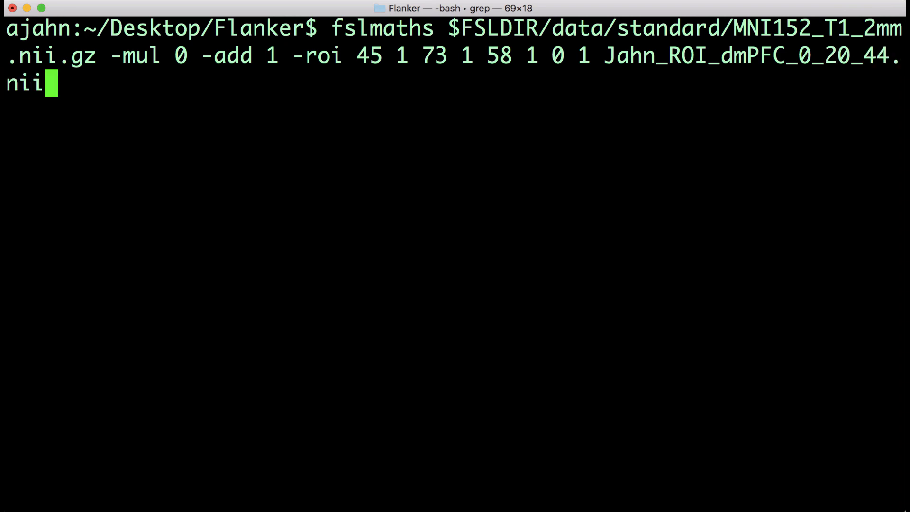
{"action": "key", "text": "Return"}
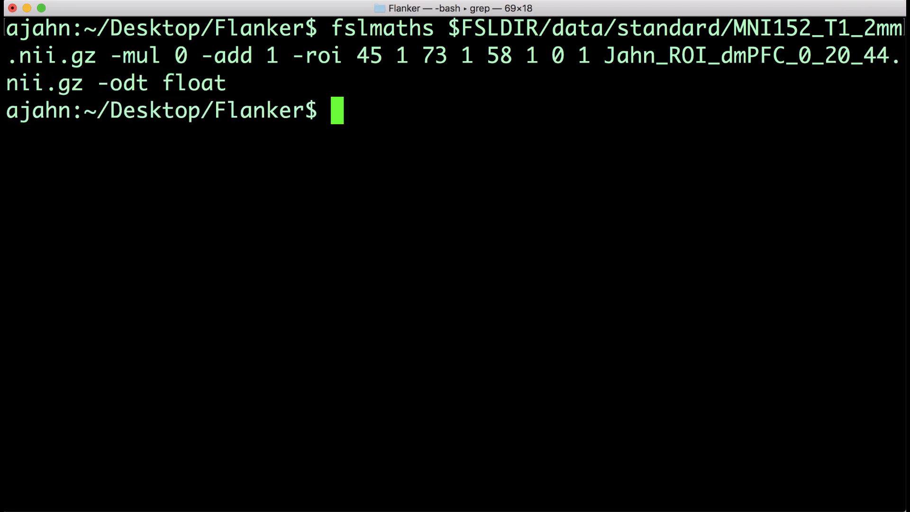
Grow the ROI into a 5 mm sphere saved as Jahn_Sphere_dmPFC_0_20_44.nii.gz (float)
{"action": "type", "text": "fslma"}
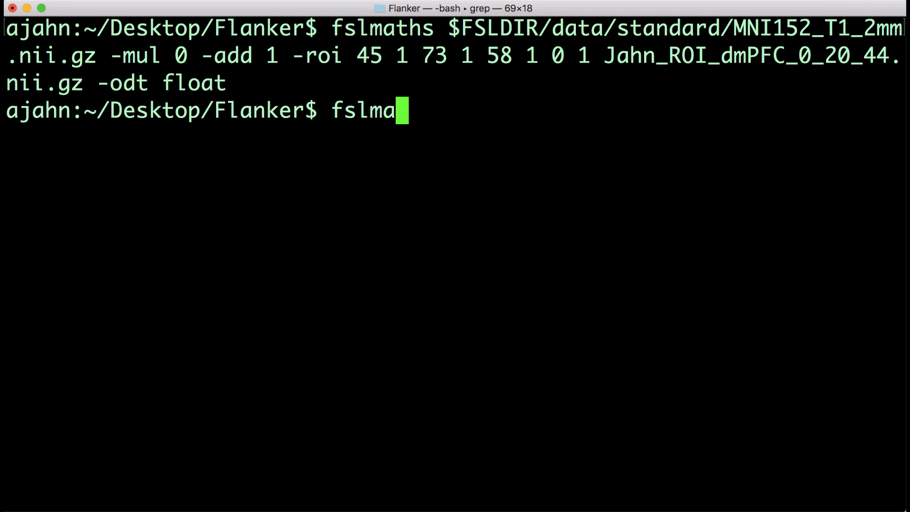
{"action": "type", "text": "ths Jahn_ROI_dmPFC_0_20_44.nii.gz"}
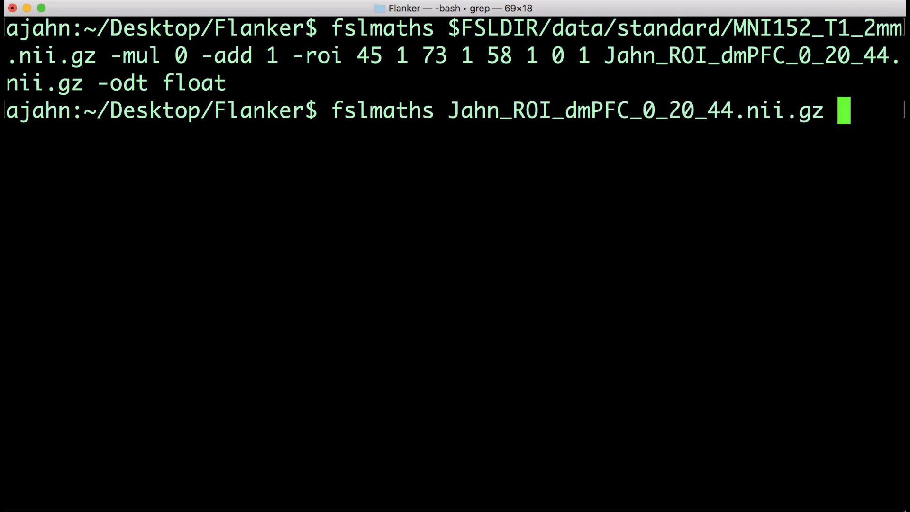
{"action": "type", "text": "-kernel sphere"}
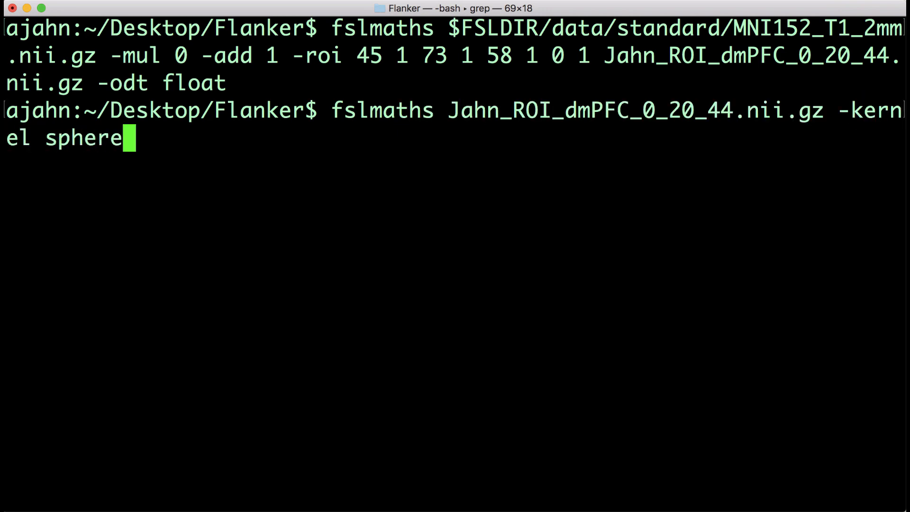
{"action": "type", "text": "5 -fmean Jah"}
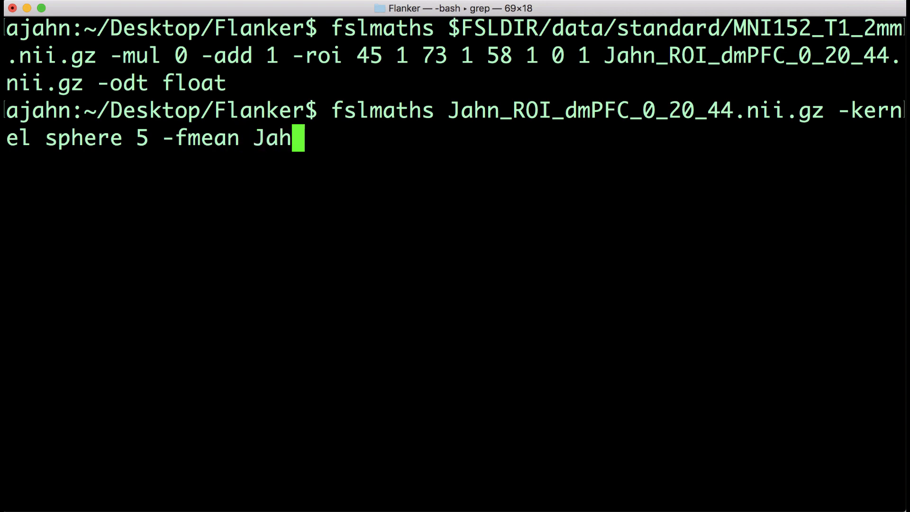
{"action": "type", "text": "_Sphere_d"}
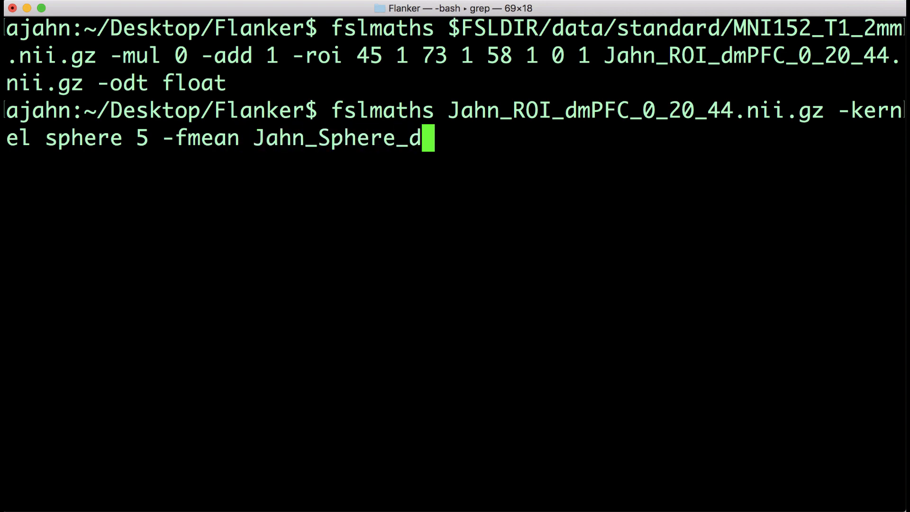
{"action": "type", "text": "mPFC_0_20_4"}
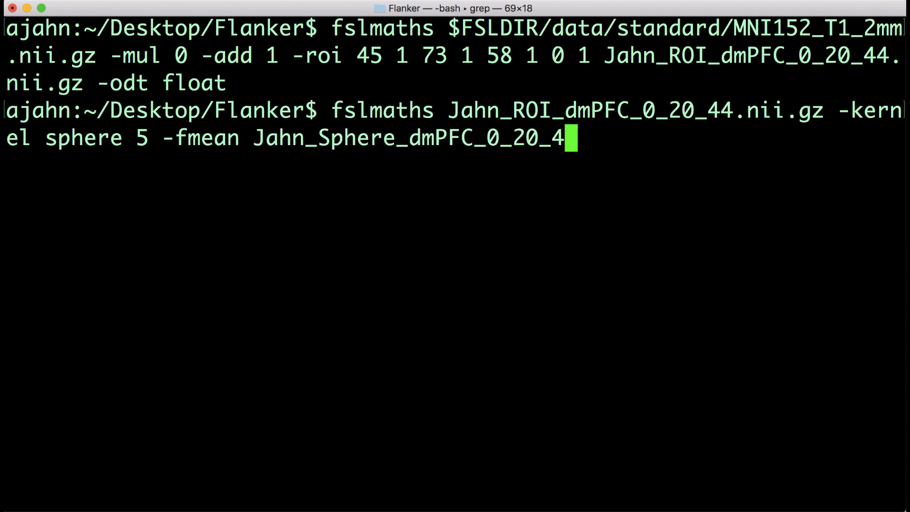
{"action": "type", "text": "4.nii.gz -odt float"}
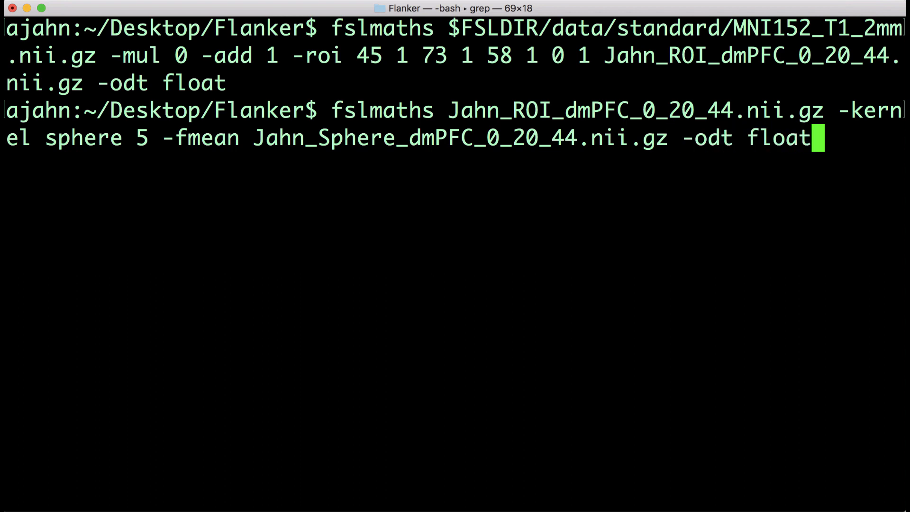
{"action": "key", "text": "Return"}
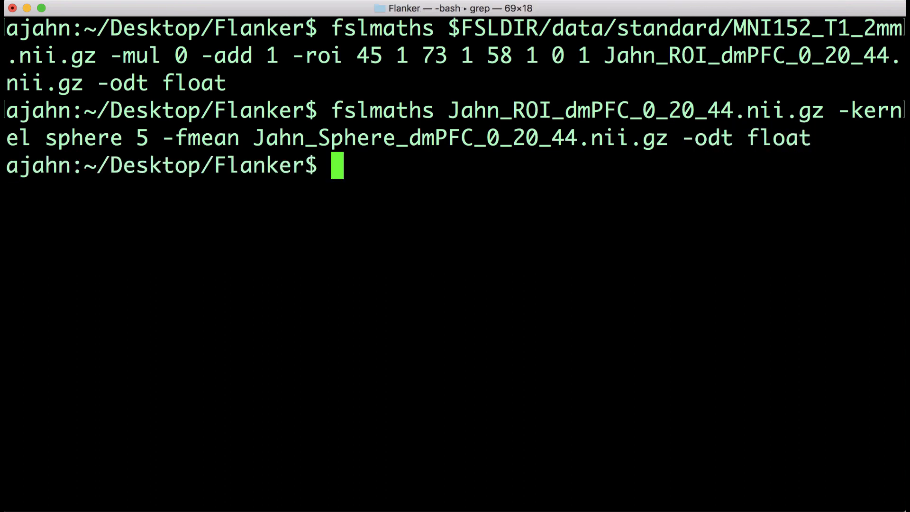
Binarize Jahn_Sphere_dmPFC_0_20_44.nii.gz with fslmaths -bin into Jahn_Sphere_bin_dmPFC_0_20_44.nii
{"action": "type", "text": "fslmaths"}
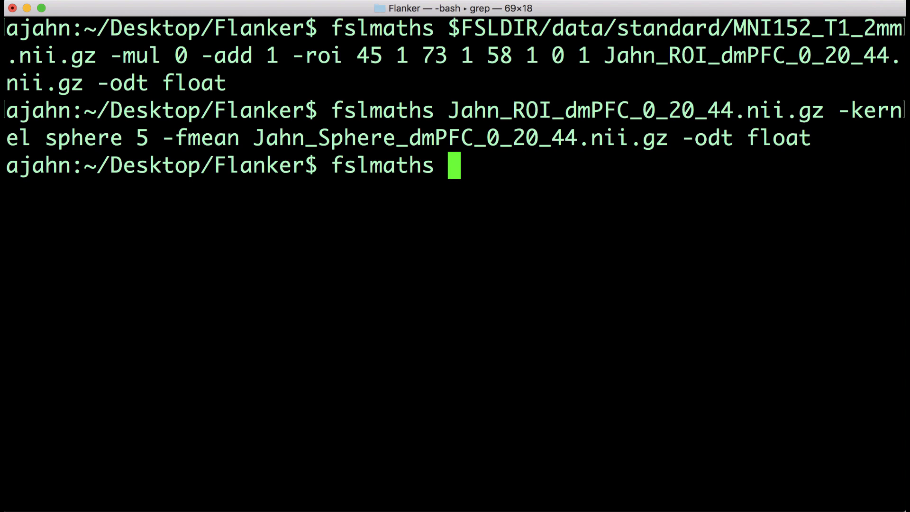
{"action": "type", "text": "Jahn_"}
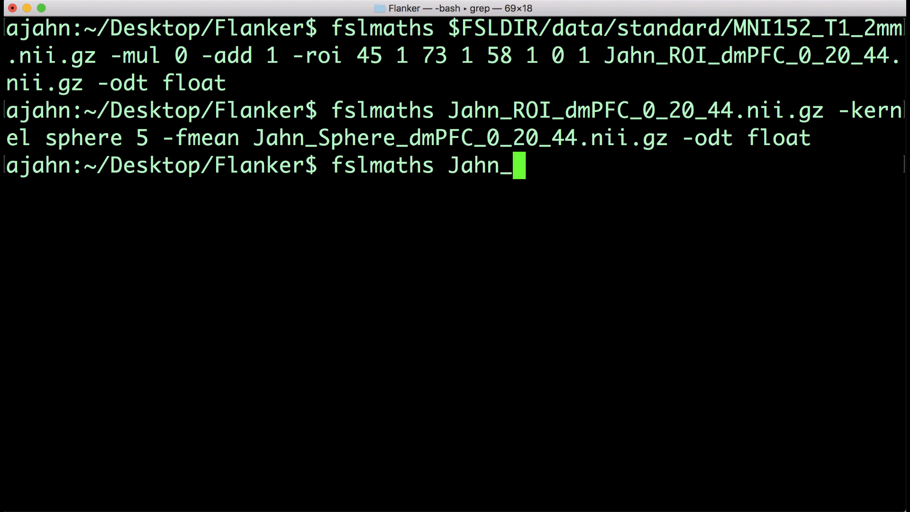
{"action": "type", "text": "Sphere_dmPFC_0_20_44.nii.gz -bin"}
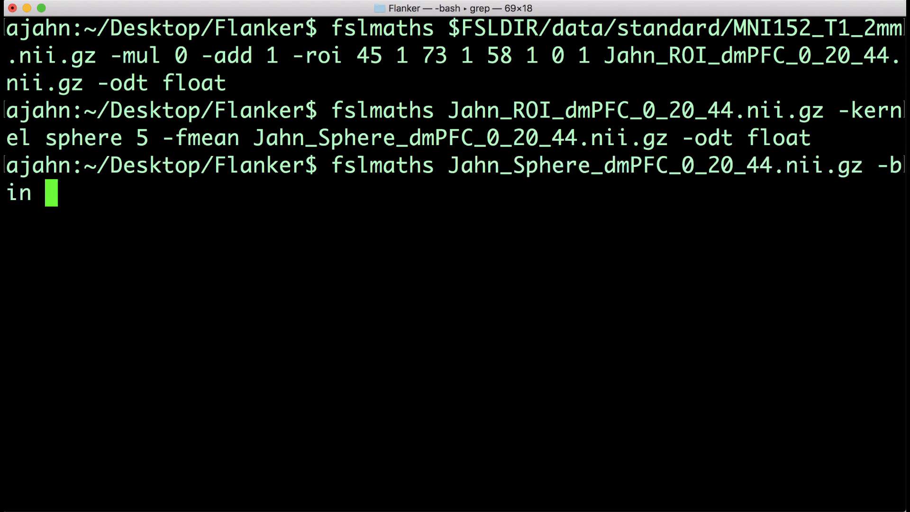
{"action": "type", "text": "Jahn_Sphere"}
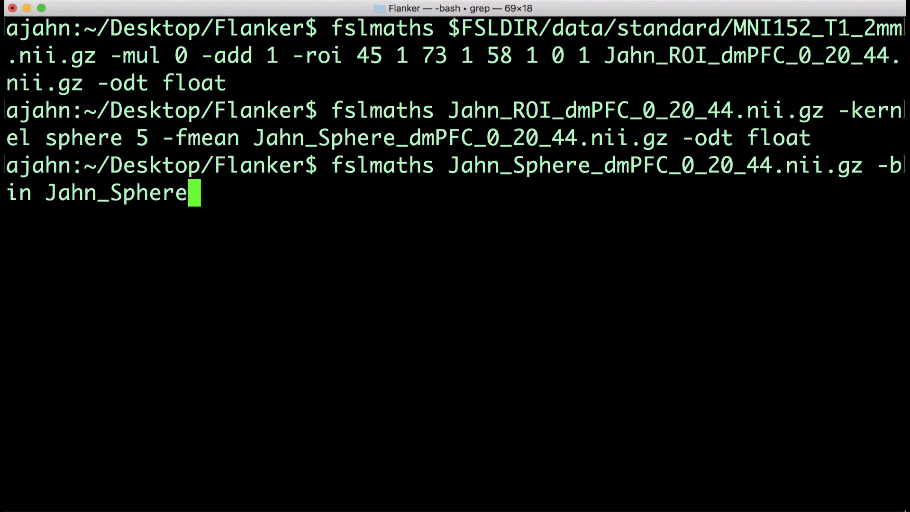
{"action": "type", "text": "_bin_dmPFC"}
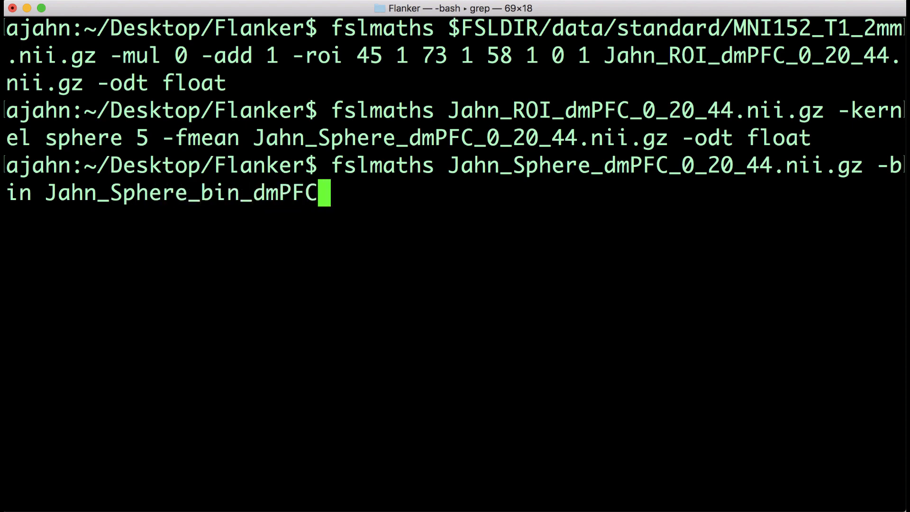
{"action": "type", "text": "_0_20_44.nii"}
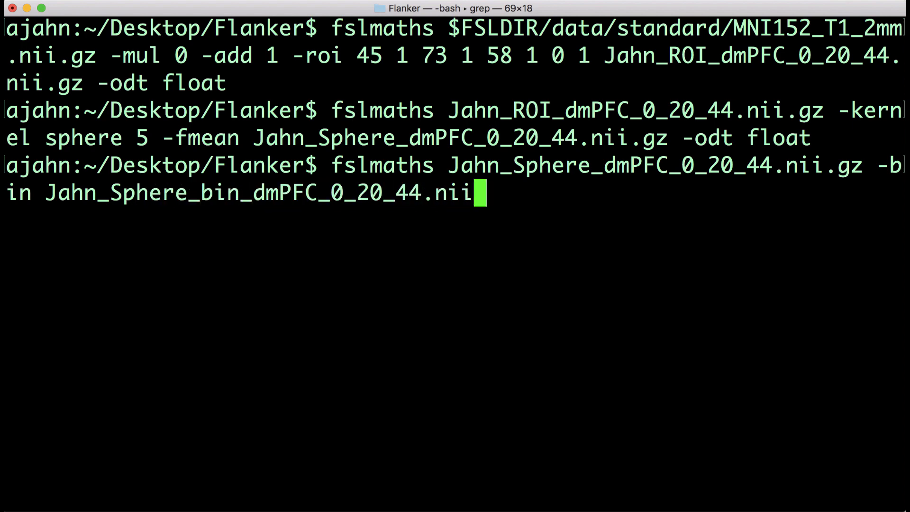
{"action": "key", "text": "Return"}
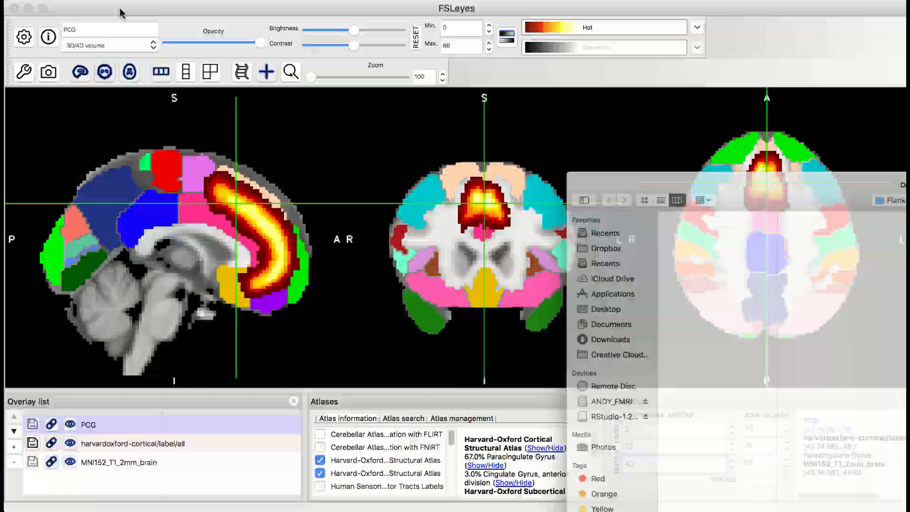
Load Jahn_Sphere_bin_dmPFC_0_20_44.nii.gz as an overlay on the standard brain
{"action": "left_click", "coordinate": [225, 175]}
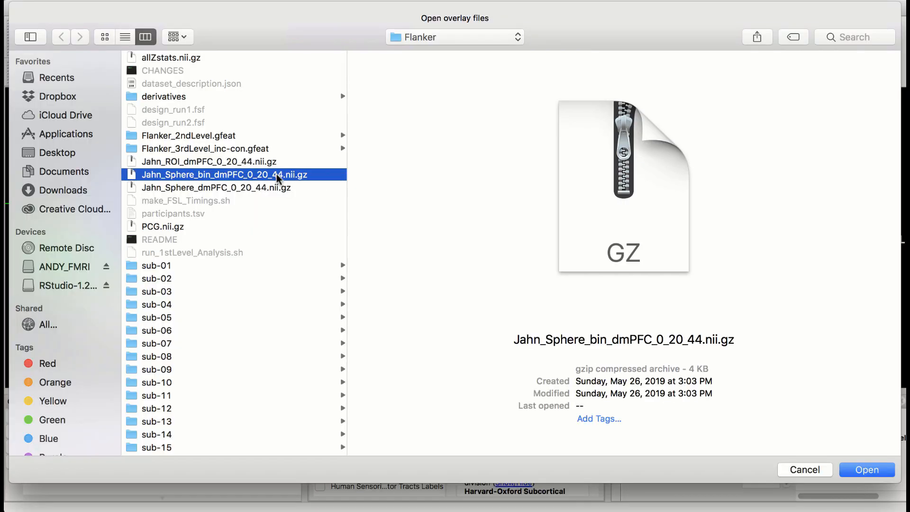
{"action": "left_click", "coordinate": [866, 470]}
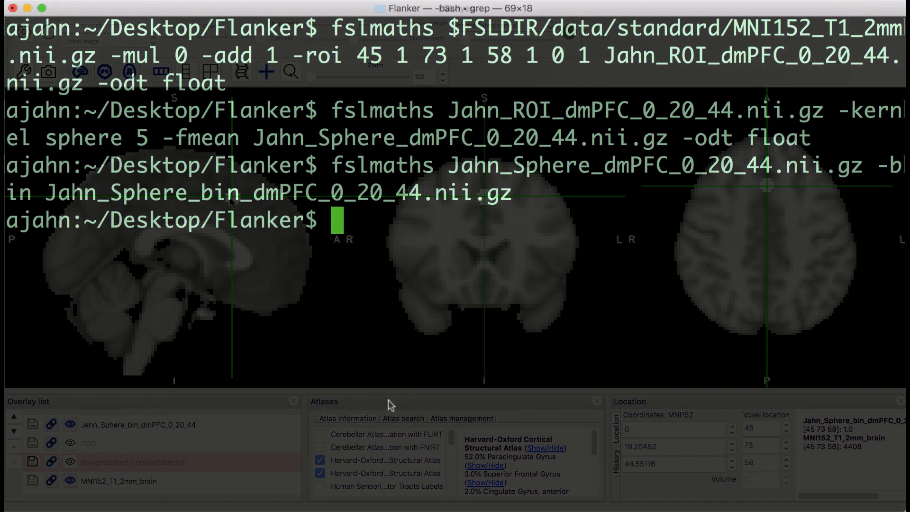
Run fslmeants on allZstats.nii.gz masked by the Jahn_Sphere dmPFC mask
{"action": "type", "text": "fslmeants -i allZ"}
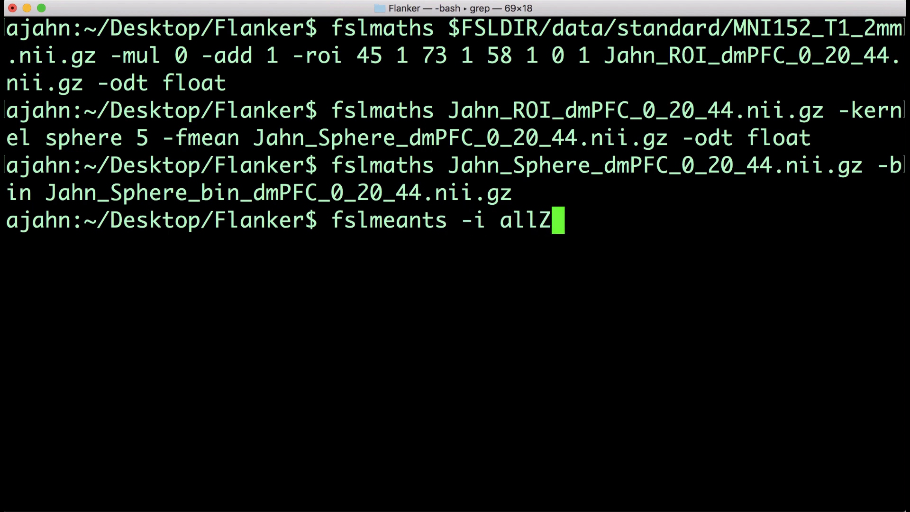
{"action": "type", "text": "stats.nii.gz -m Jahn_Sphere_"}
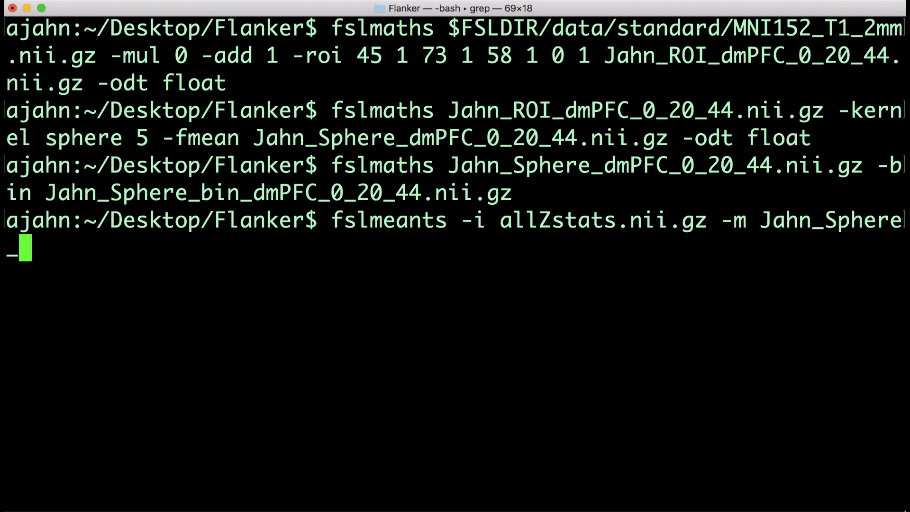
{"action": "key", "text": "Return"}
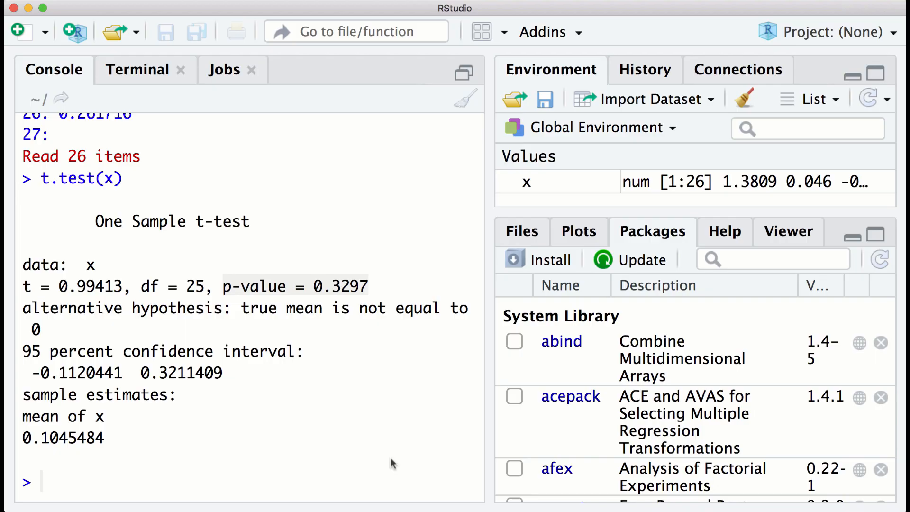
Scan the dmPFC values into y and highlight the t-test p-value 0.0001873
{"action": "type", "text": "y <- sca"}
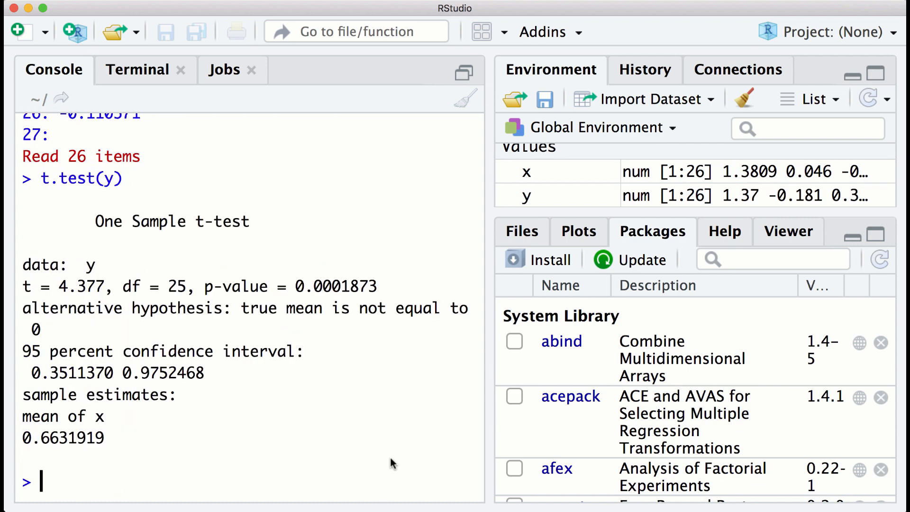
{"action": "double_click", "coordinate": [333, 286]}
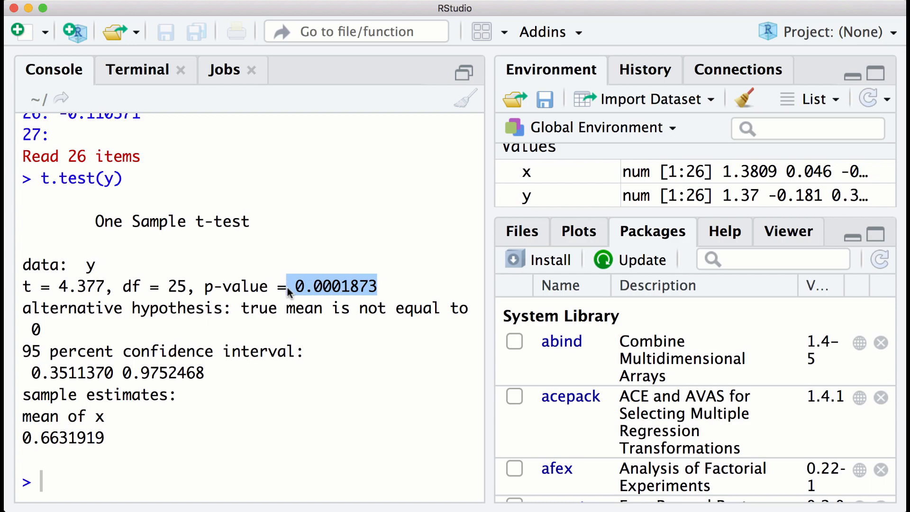